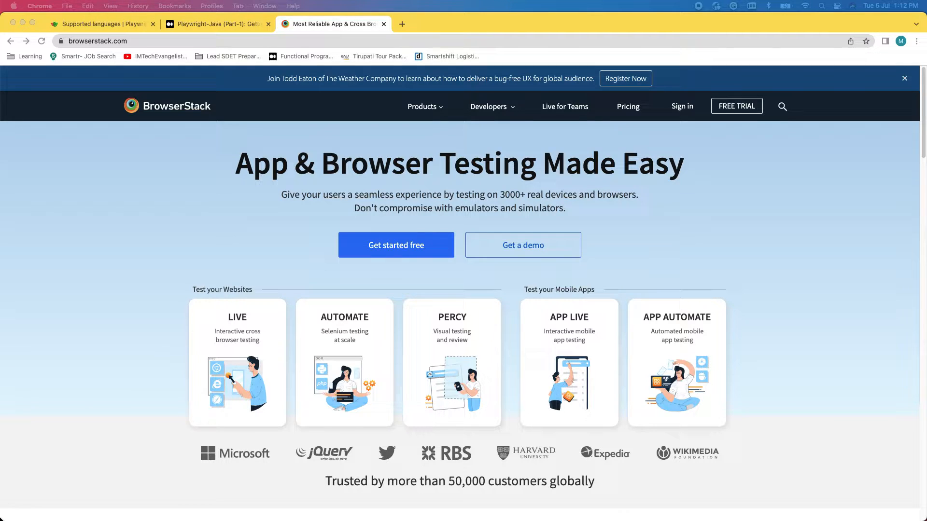
{"action": "mouse_move", "coordinate": [733, 118]}
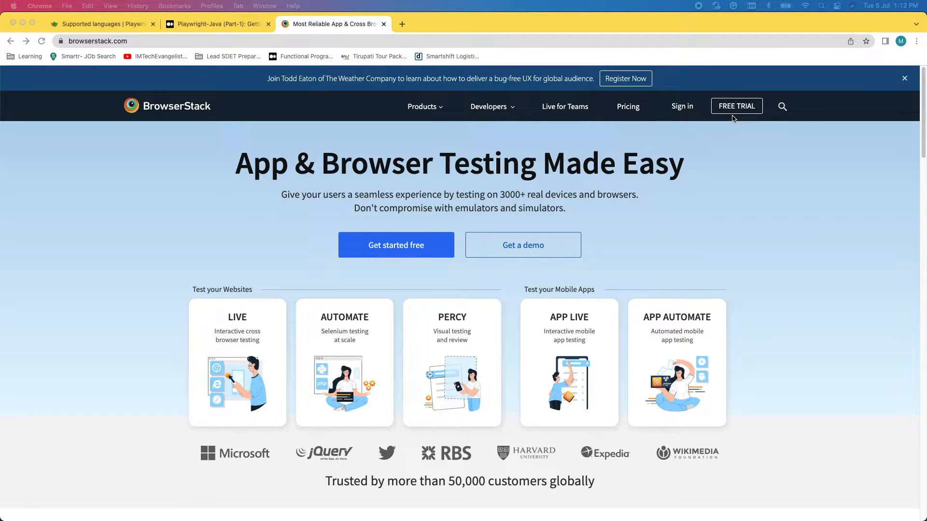
{"action": "mouse_move", "coordinate": [727, 144]}
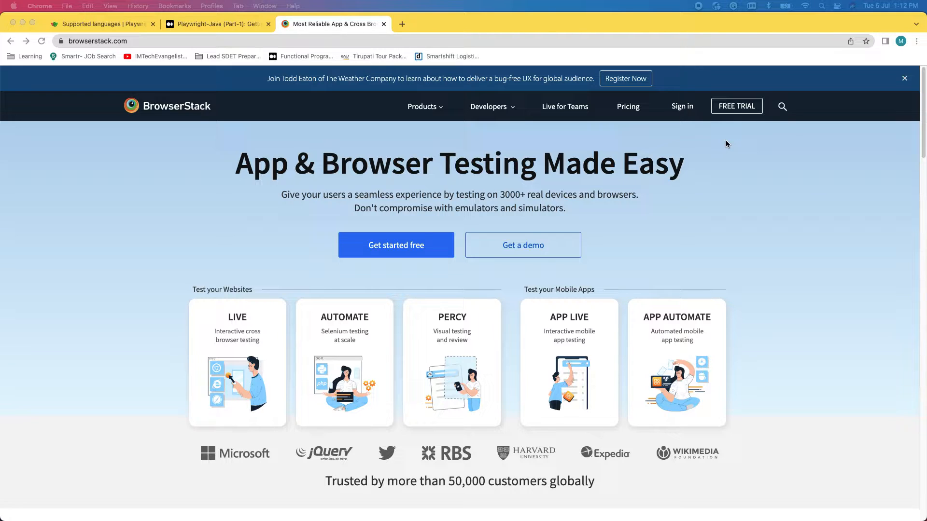
{"action": "mouse_move", "coordinate": [725, 131]}
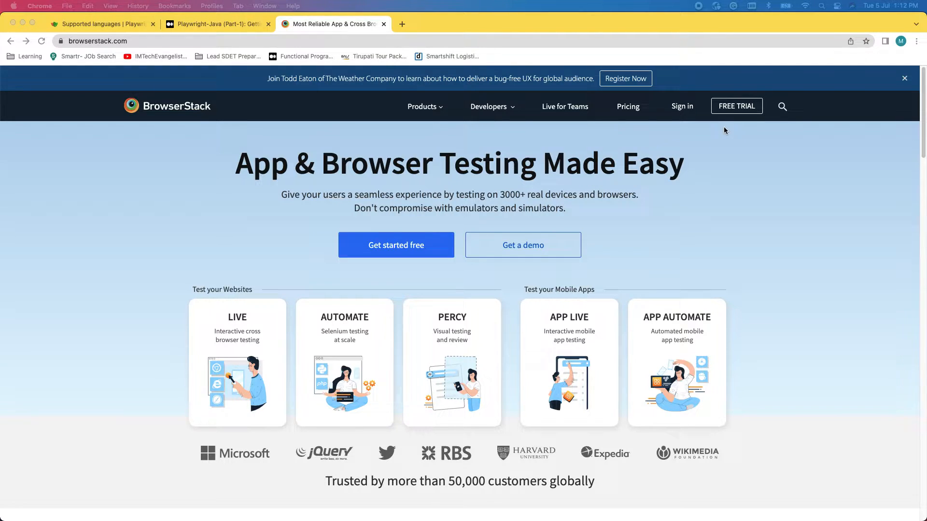
{"action": "mouse_move", "coordinate": [681, 110]}
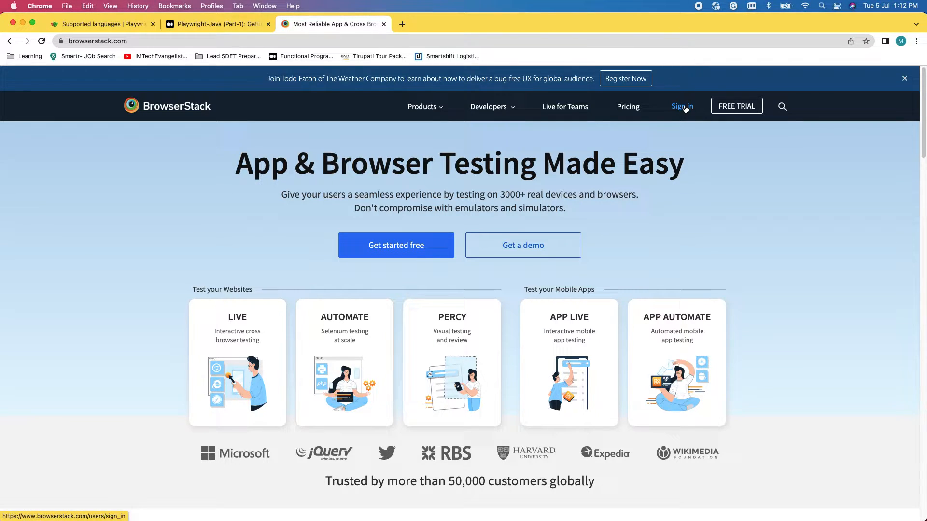
{"action": "mouse_move", "coordinate": [681, 106]}
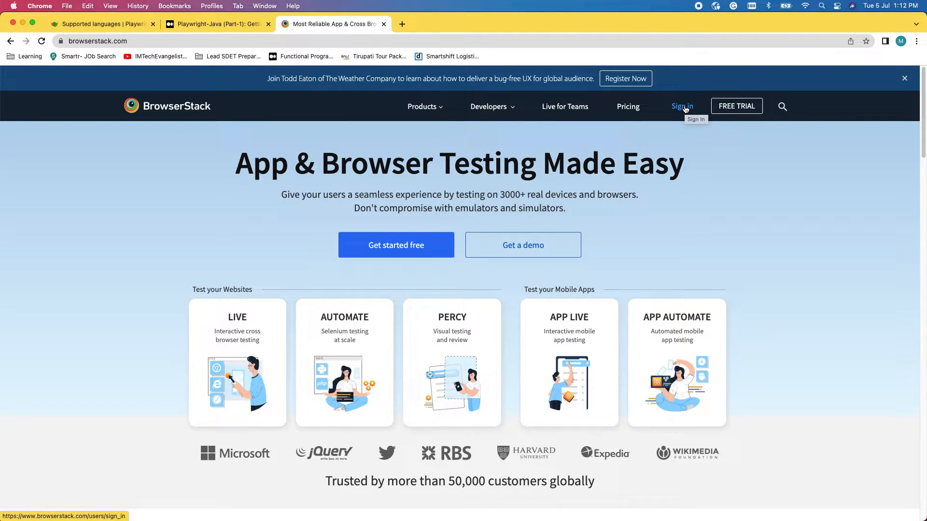
Sign in to the App Live dashboard and list the iOS real devices
{"action": "left_click", "coordinate": [681, 106]}
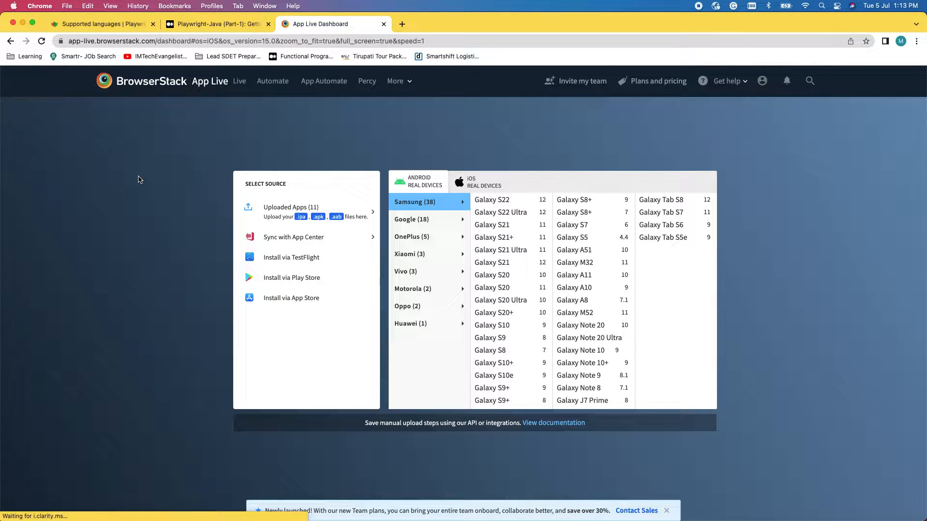
{"action": "left_click", "coordinate": [478, 181]}
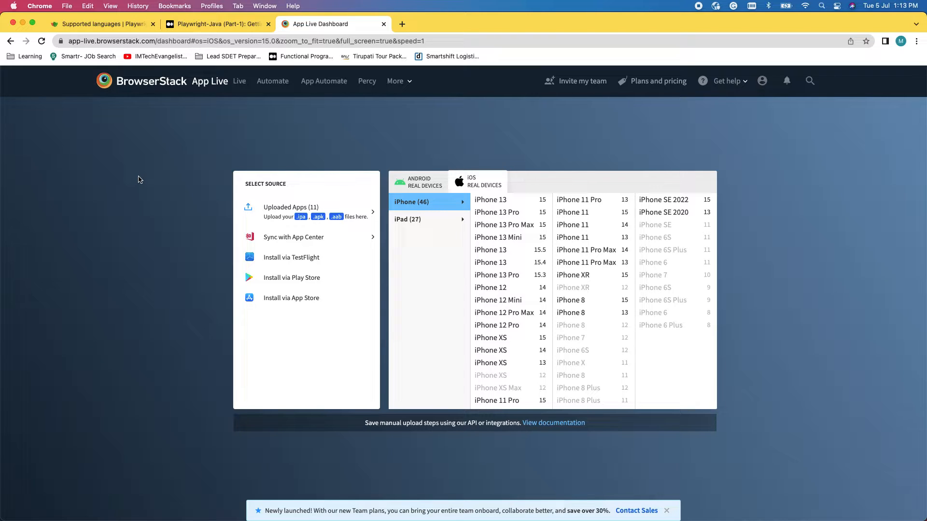
{"action": "mouse_move", "coordinate": [150, 257]}
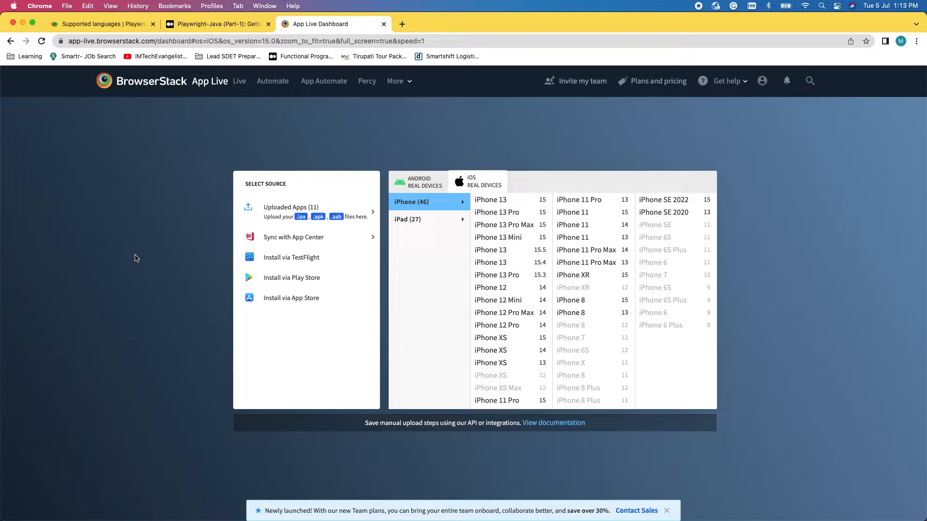
{"action": "mouse_move", "coordinate": [286, 220]}
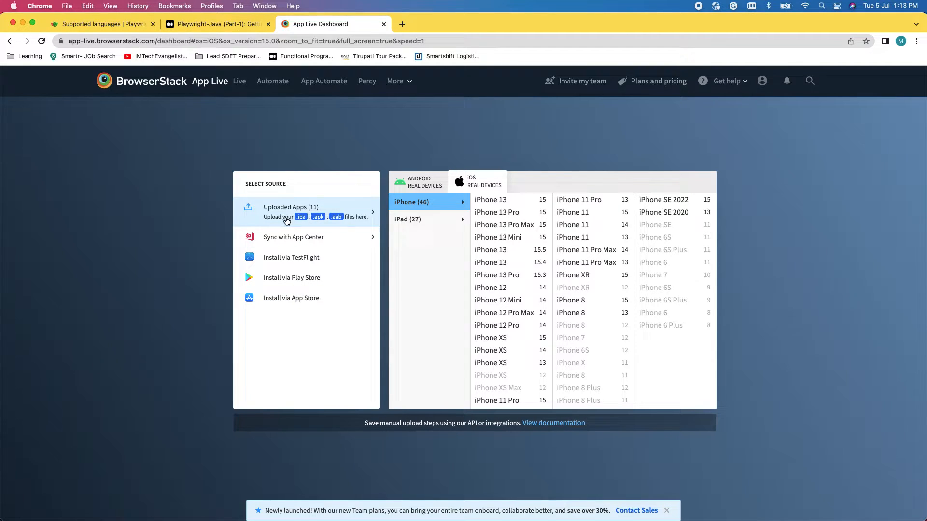
{"action": "mouse_move", "coordinate": [278, 221]}
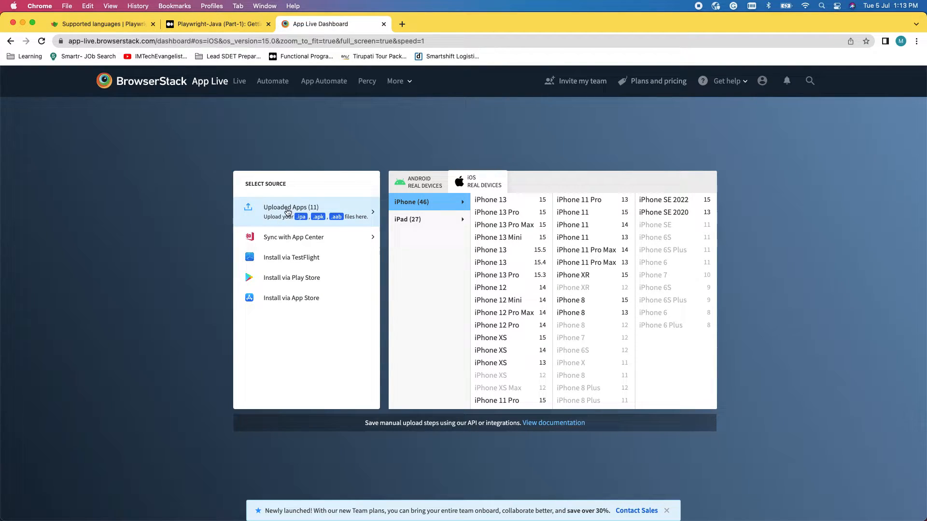
{"action": "mouse_move", "coordinate": [270, 213]}
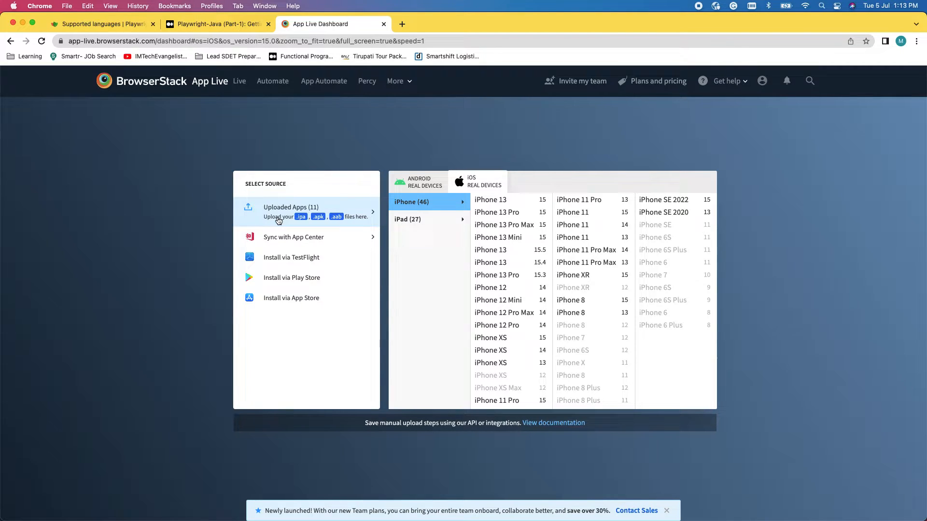
{"action": "mouse_move", "coordinate": [290, 298]}
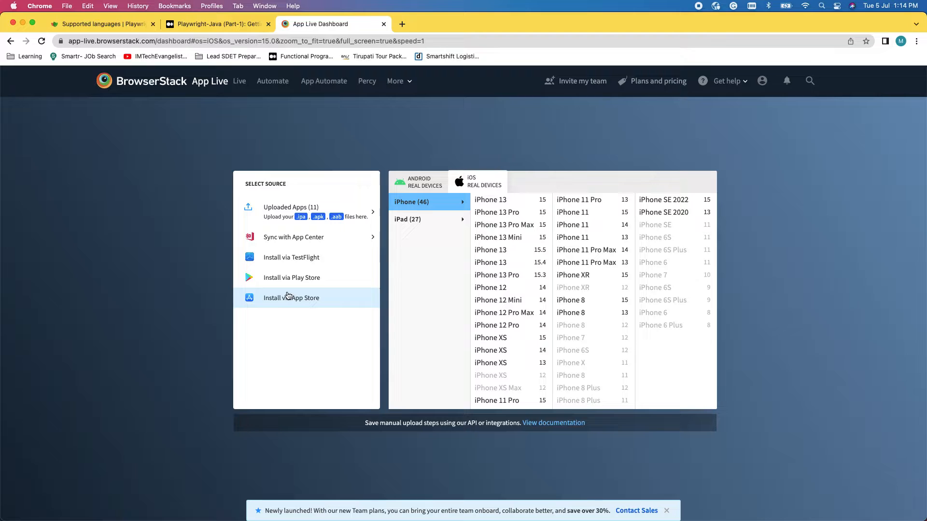
{"action": "mouse_move", "coordinate": [291, 258]}
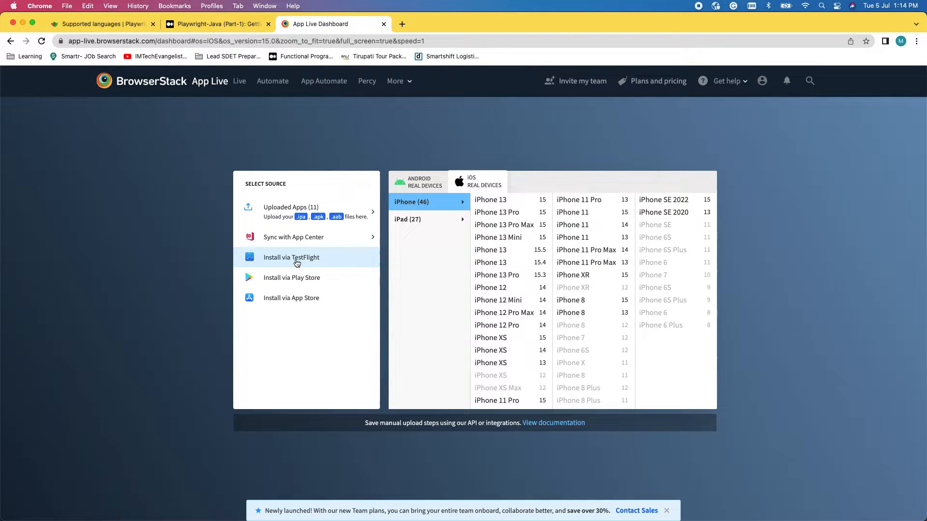
{"action": "mouse_move", "coordinate": [296, 278]}
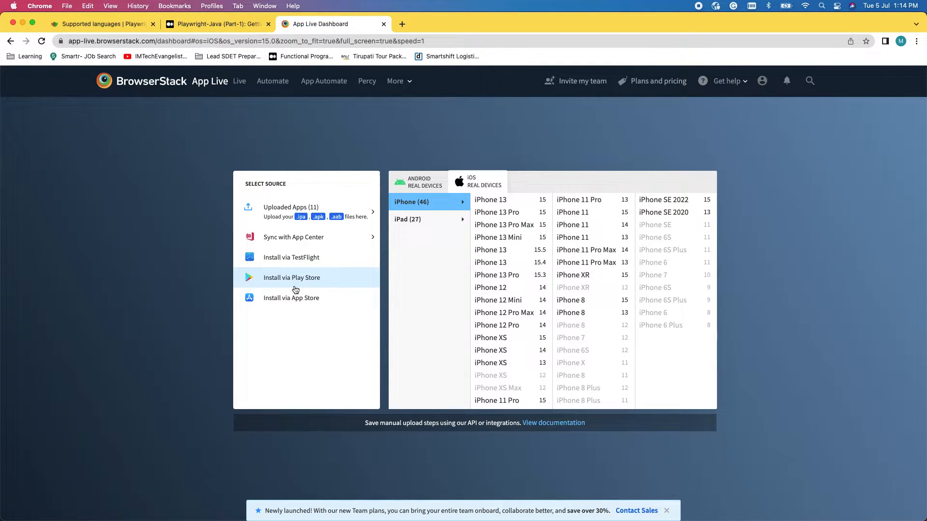
{"action": "mouse_move", "coordinate": [298, 284]}
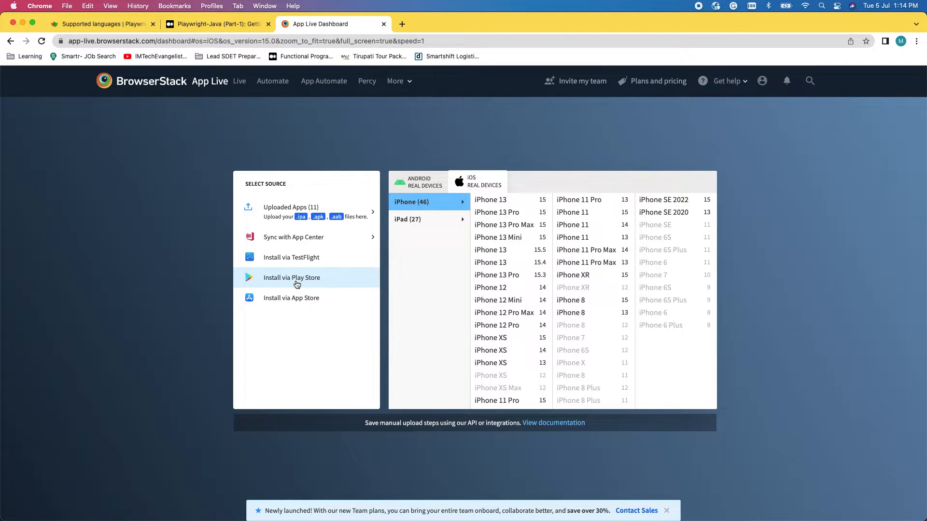
{"action": "mouse_move", "coordinate": [300, 225]}
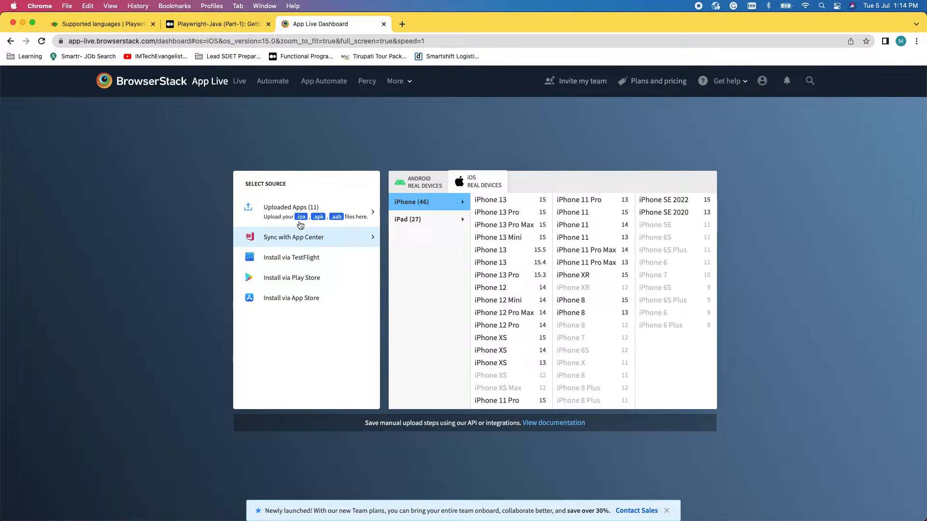
{"action": "mouse_move", "coordinate": [290, 212]}
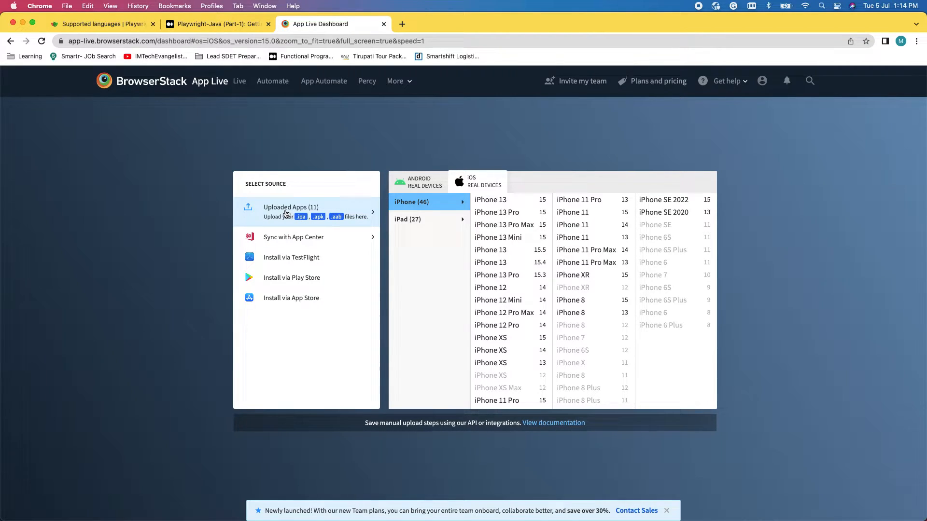
Show the uploaded TataCLIQ builds, dismissing the Configurations intro and cancelling a new upload
{"action": "left_click", "coordinate": [290, 211]}
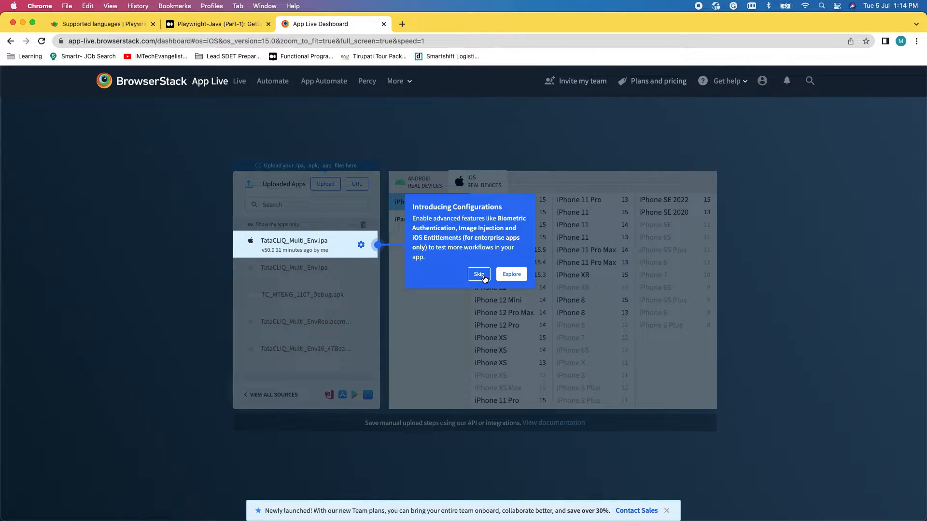
{"action": "left_click", "coordinate": [479, 274]}
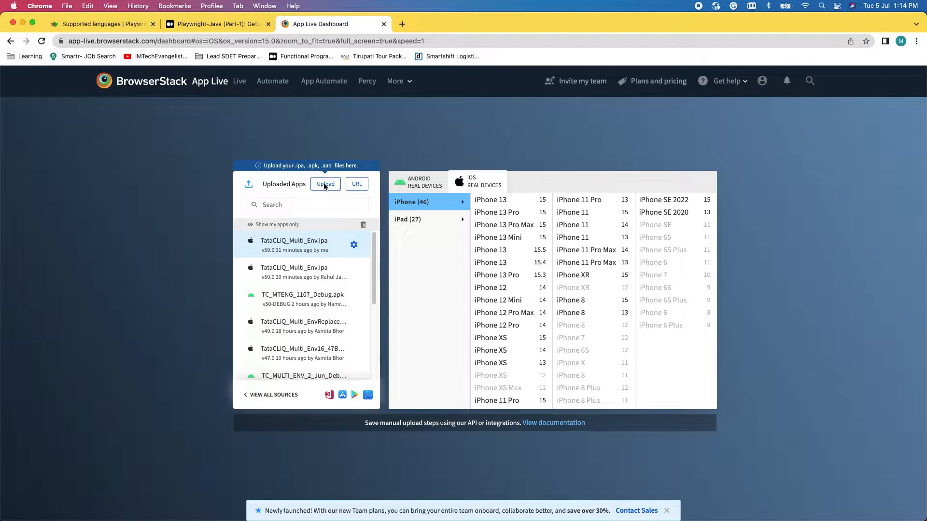
{"action": "left_click", "coordinate": [325, 184]}
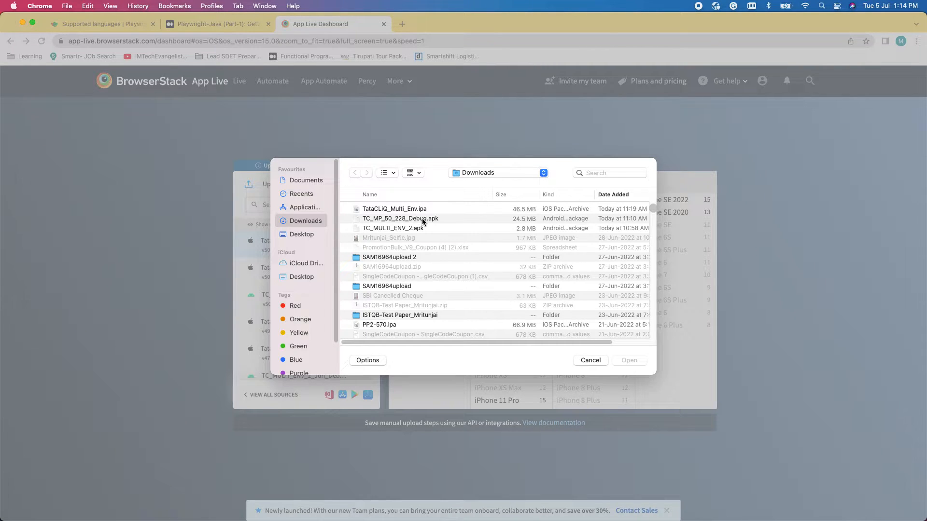
{"action": "mouse_move", "coordinate": [470, 305]}
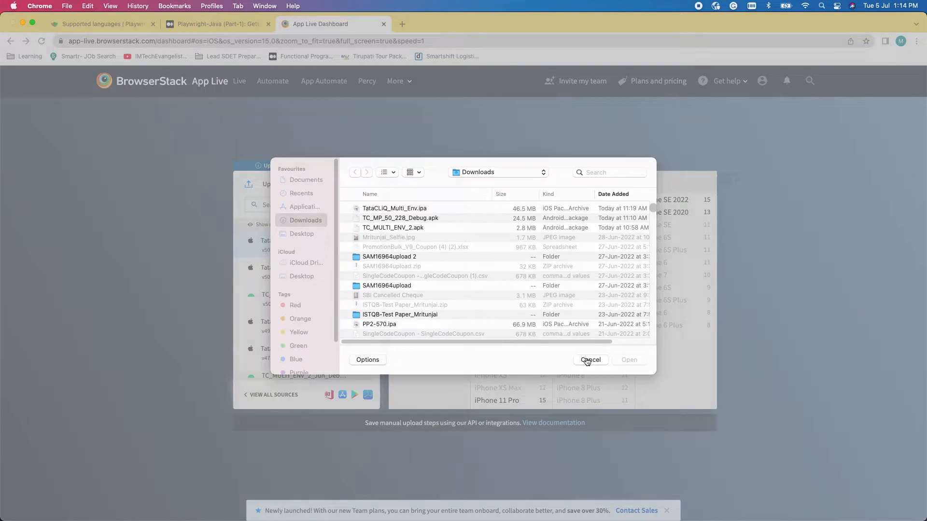
{"action": "left_click", "coordinate": [590, 359]}
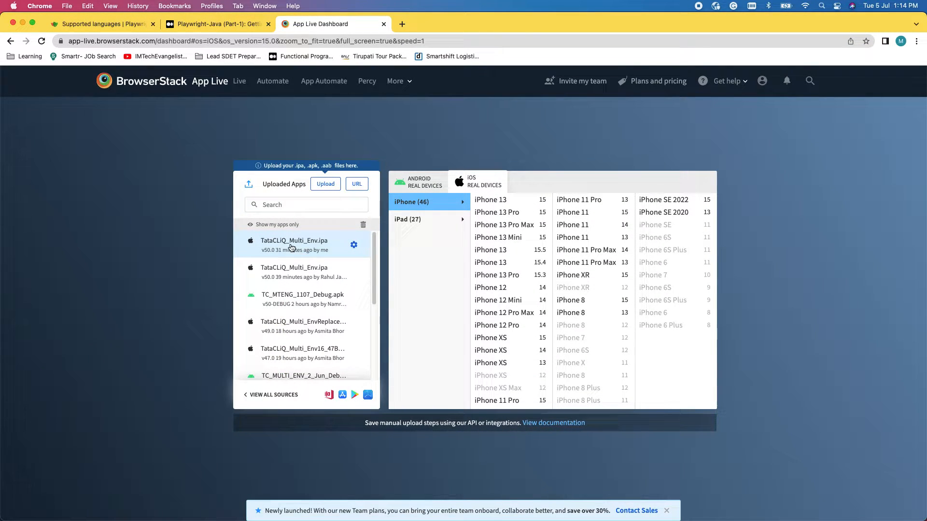
{"action": "mouse_move", "coordinate": [273, 246]}
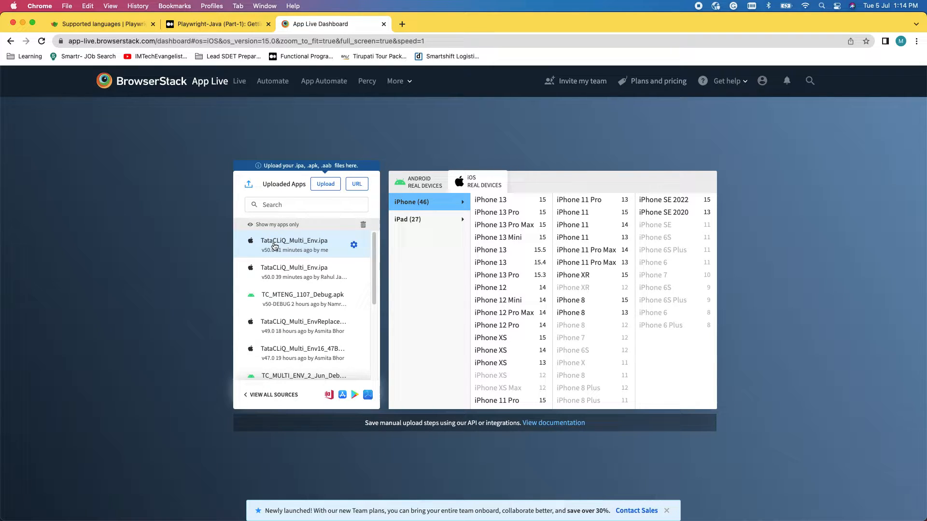
{"action": "mouse_move", "coordinate": [411, 293]}
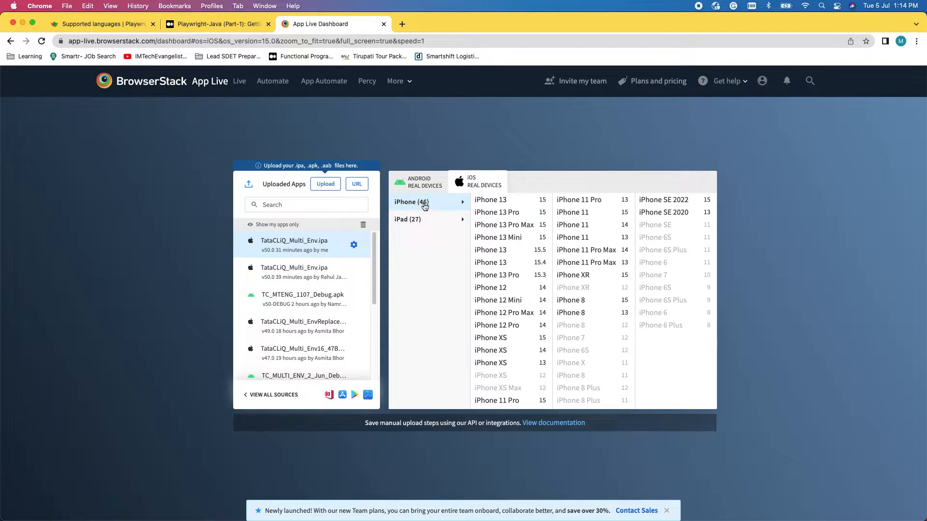
{"action": "mouse_move", "coordinate": [503, 213]}
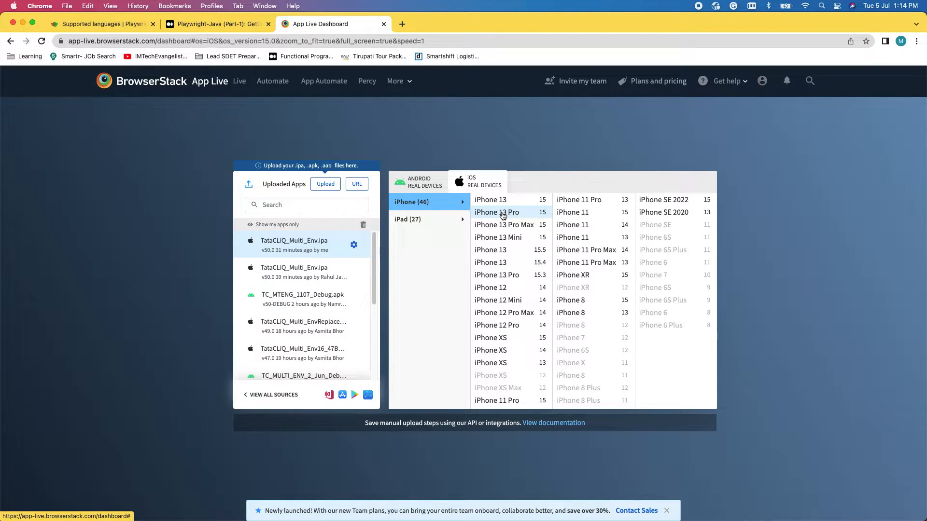
{"action": "mouse_move", "coordinate": [497, 274]}
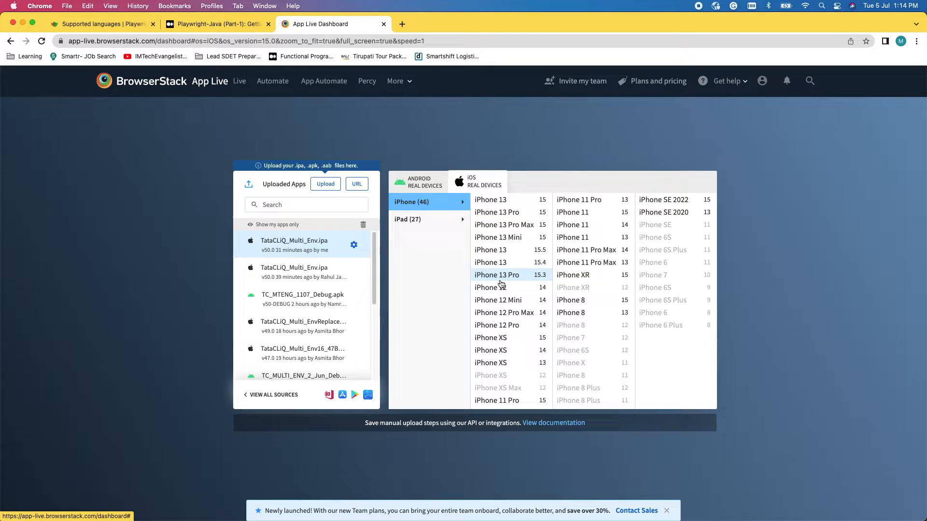
{"action": "mouse_move", "coordinate": [498, 237]}
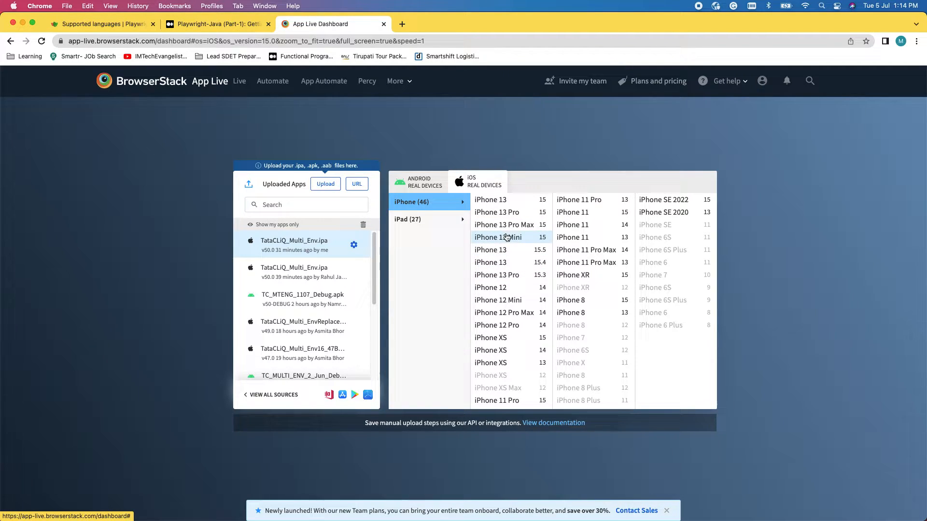
{"action": "mouse_move", "coordinate": [497, 212]}
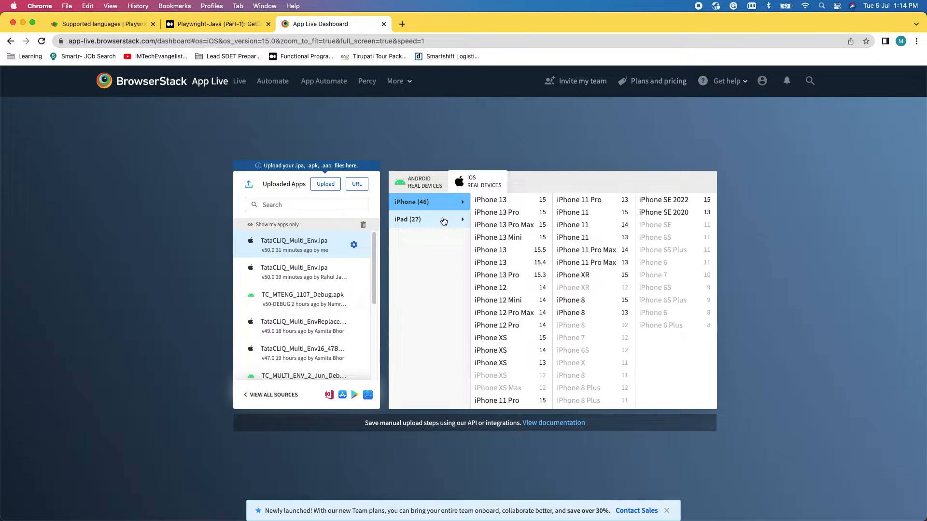
Browse the iPad list, return to iPhones and start a session on iPhone 13 Pro Max (iOS 15)
{"action": "left_click", "coordinate": [408, 219]}
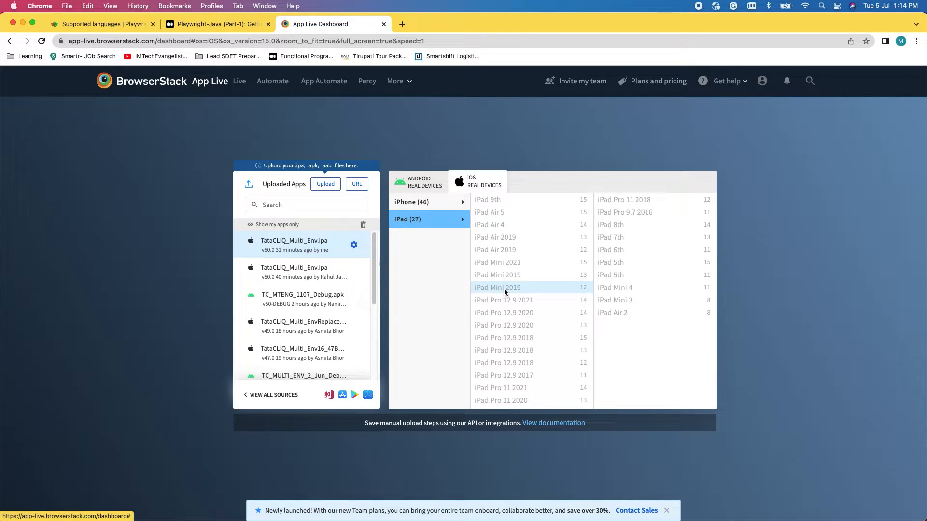
{"action": "left_click", "coordinate": [412, 202]}
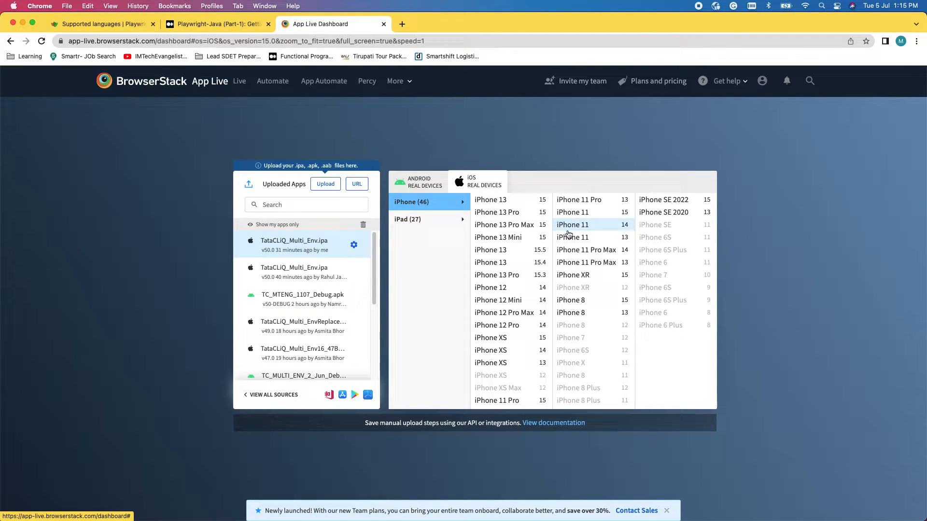
{"action": "mouse_move", "coordinate": [510, 200]}
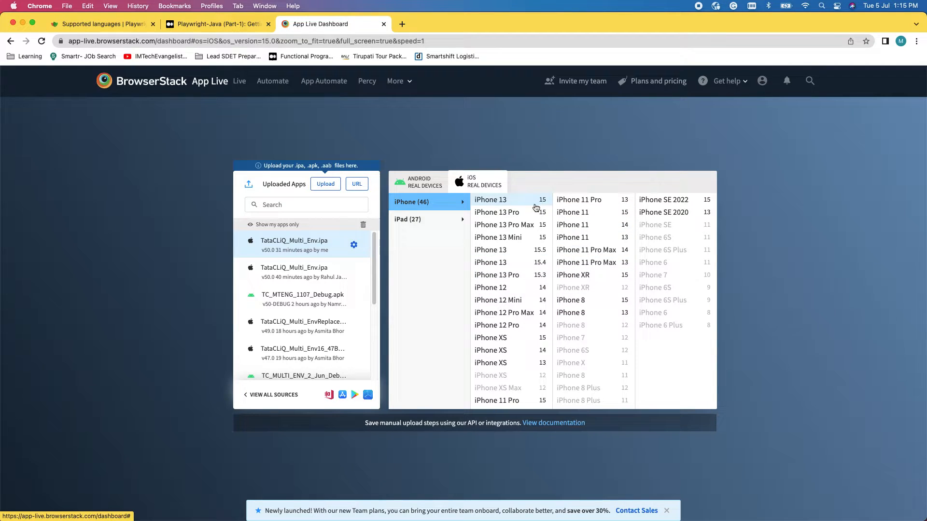
{"action": "mouse_move", "coordinate": [504, 224]}
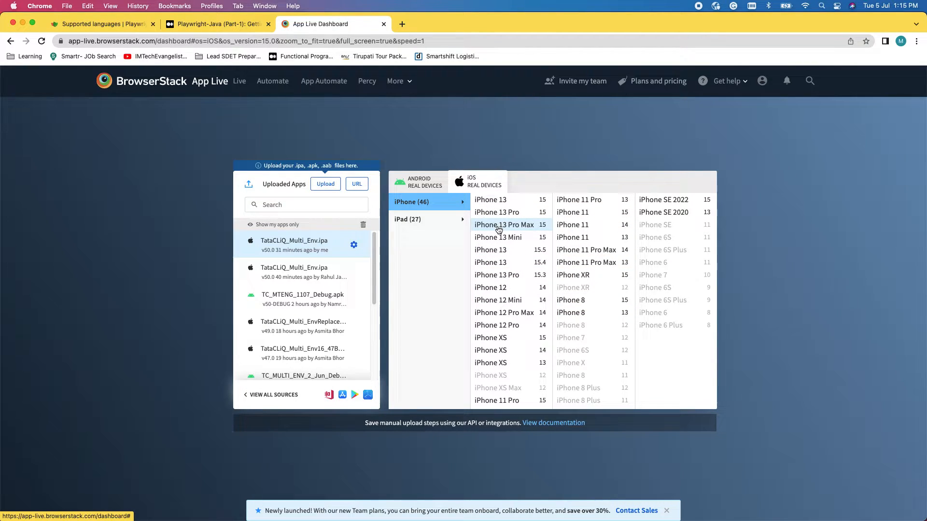
{"action": "left_click", "coordinate": [504, 224]}
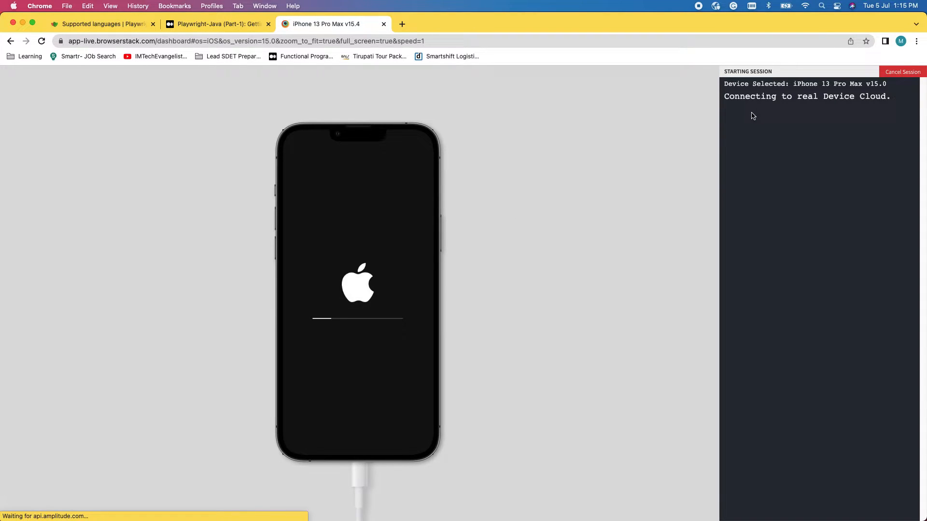
{"action": "mouse_move", "coordinate": [501, 217]}
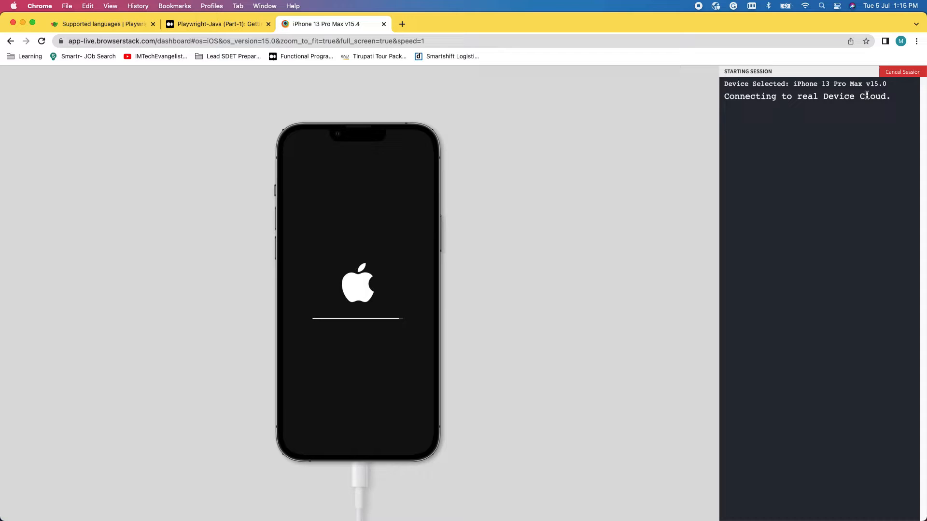
{"action": "mouse_move", "coordinate": [364, 239]}
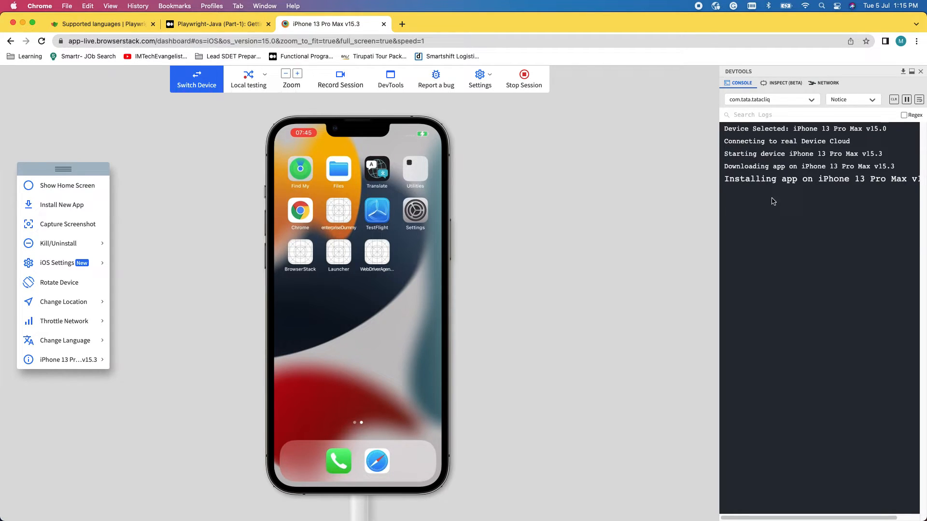
{"action": "mouse_move", "coordinate": [777, 195]}
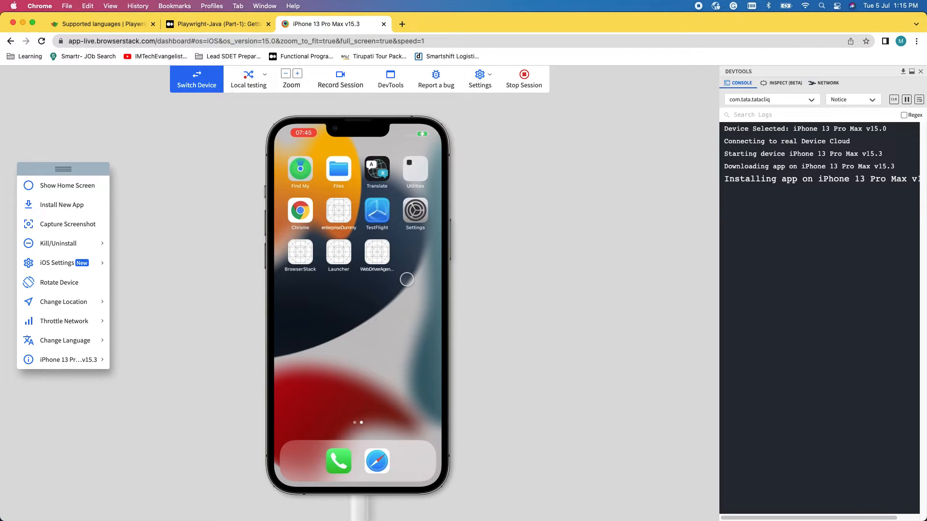
{"action": "mouse_move", "coordinate": [388, 273]}
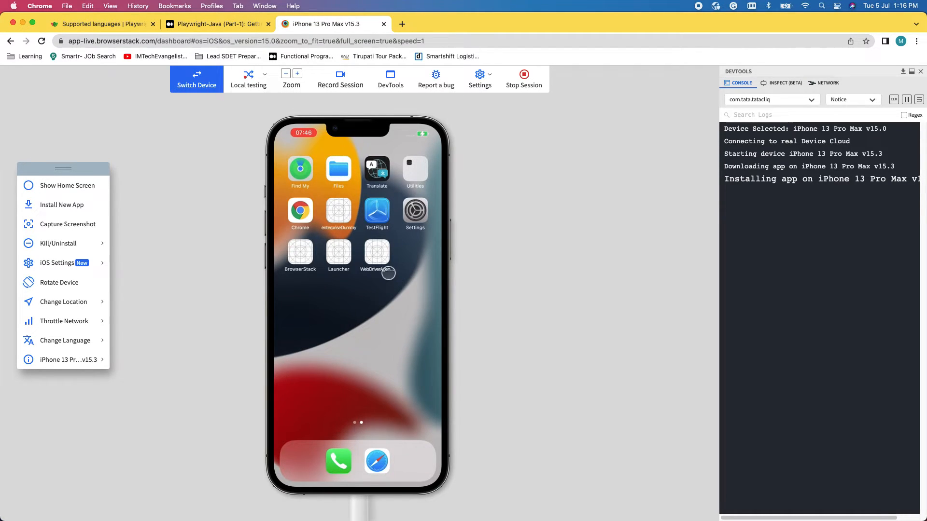
{"action": "mouse_move", "coordinate": [775, 205]}
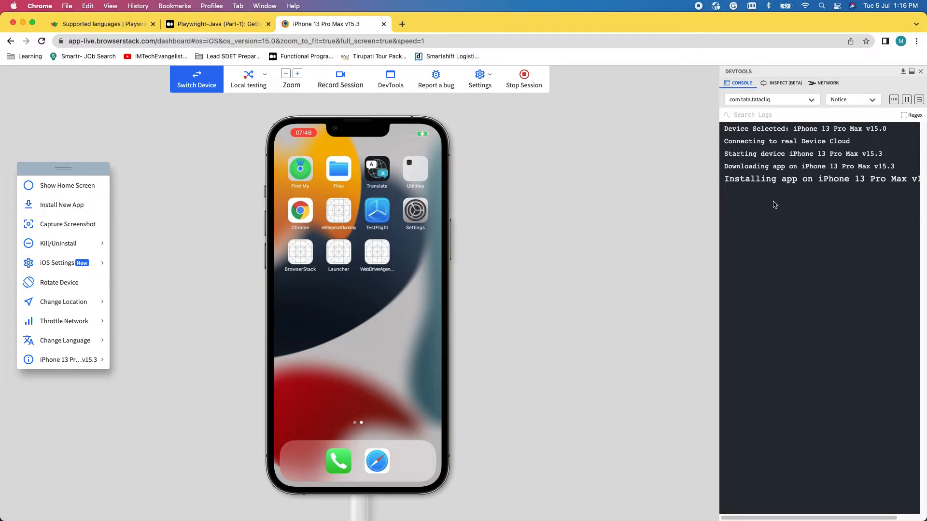
Bring up the Inspect (Beta) panel and launch TataCLiQ from the home screen
{"action": "left_click", "coordinate": [785, 83]}
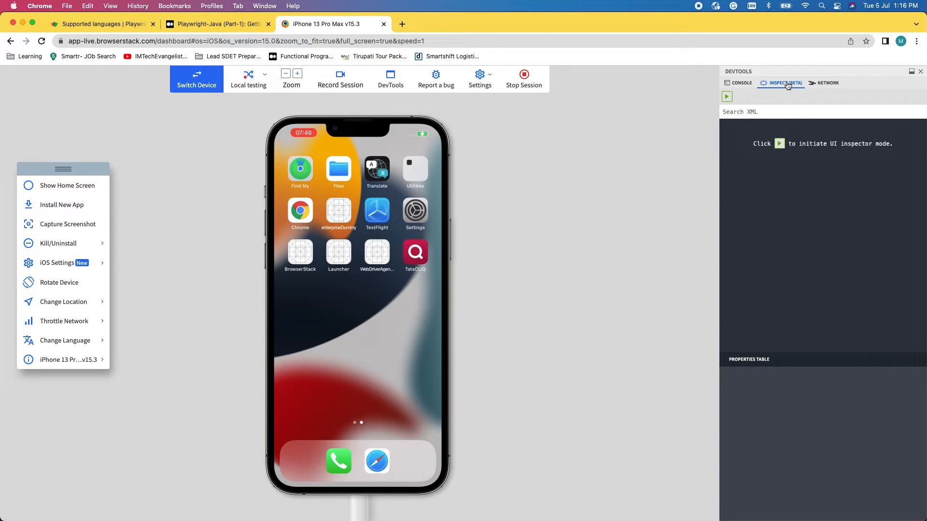
{"action": "left_click", "coordinate": [414, 253]}
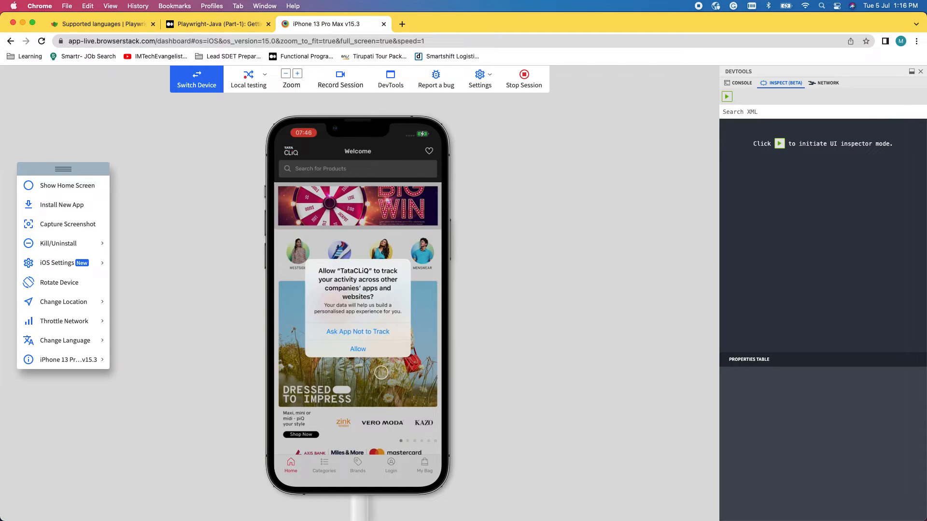
Answer the tracking permission alert to reach the login screen, then show the Network panel
{"action": "left_click", "coordinate": [358, 348]}
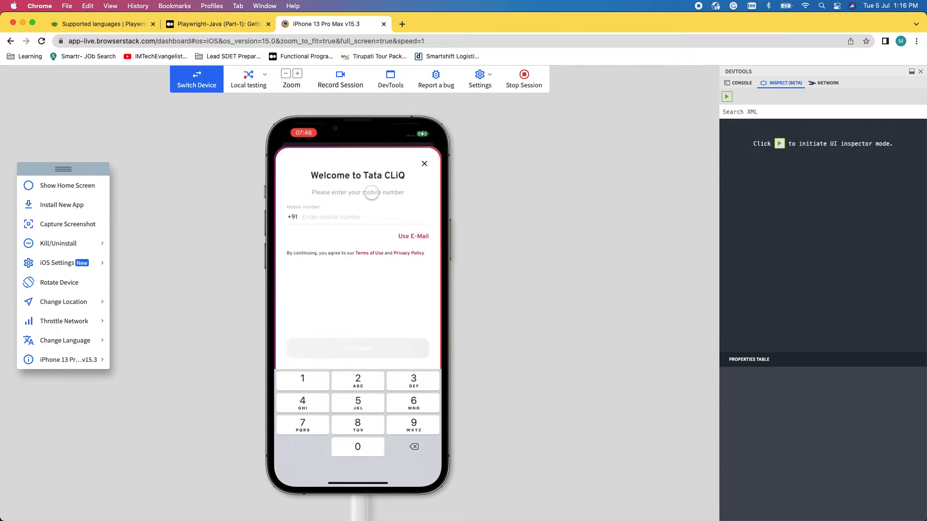
{"action": "mouse_move", "coordinate": [759, 92]}
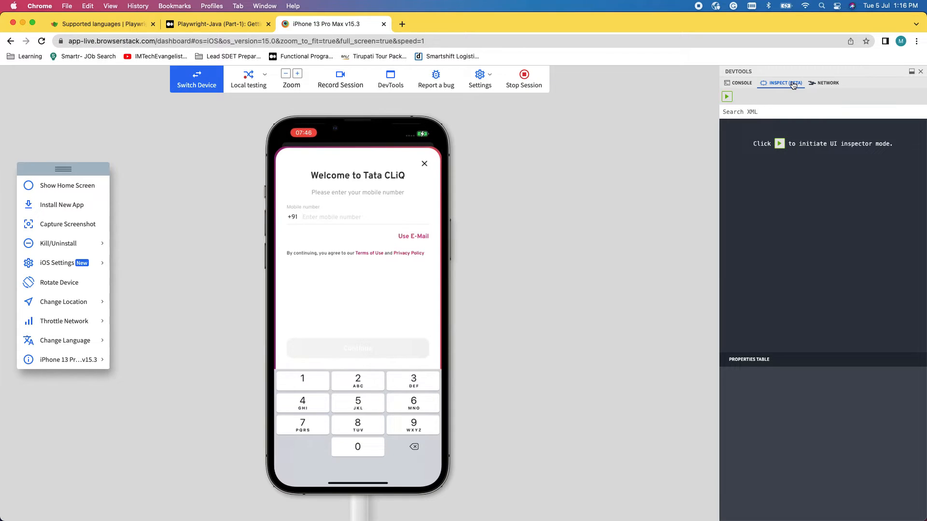
{"action": "mouse_move", "coordinate": [825, 84]}
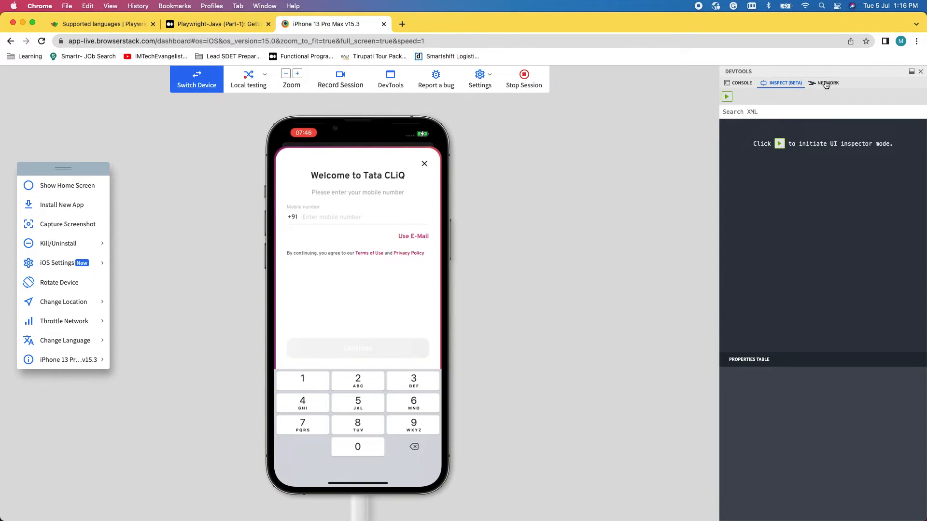
{"action": "left_click", "coordinate": [828, 82]}
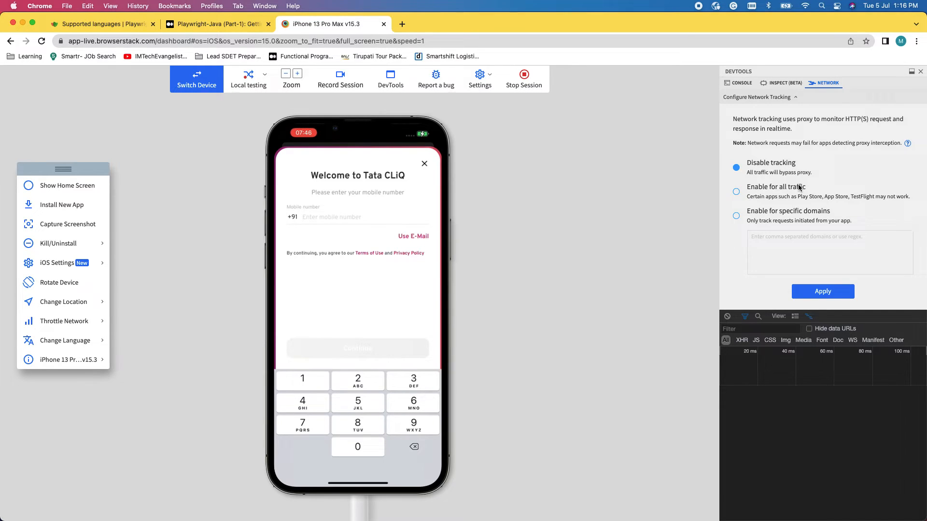
Enable network tracking for all traffic, dismiss the iOS Settings notice and return to the console log
{"action": "left_click", "coordinate": [736, 191]}
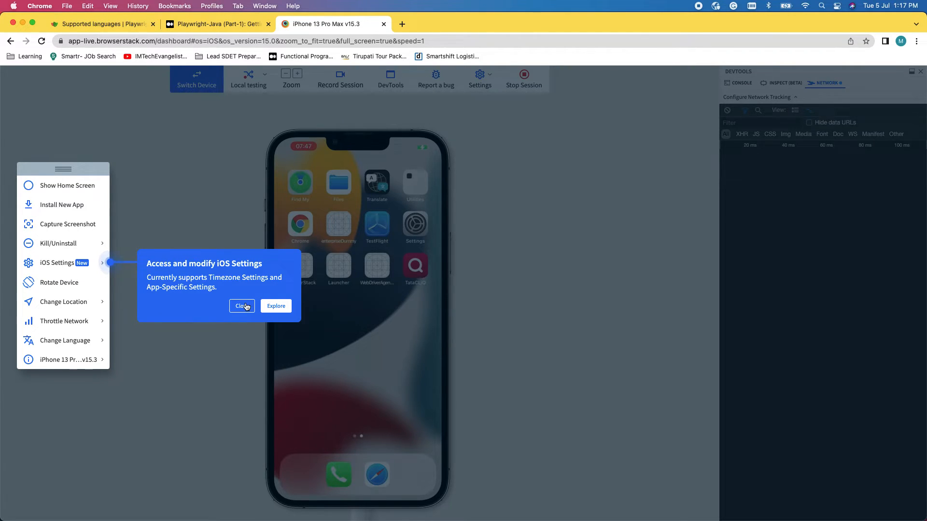
{"action": "left_click", "coordinate": [241, 305]}
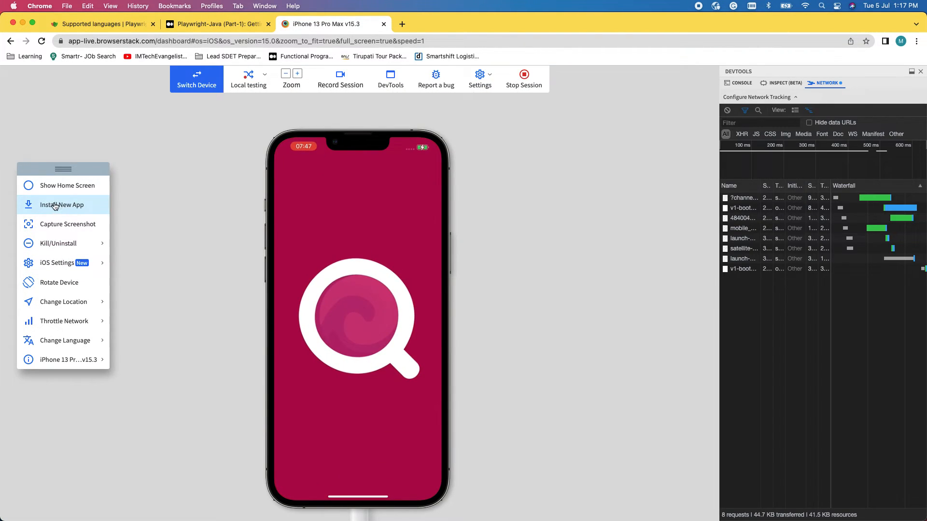
{"action": "mouse_move", "coordinate": [722, 310]}
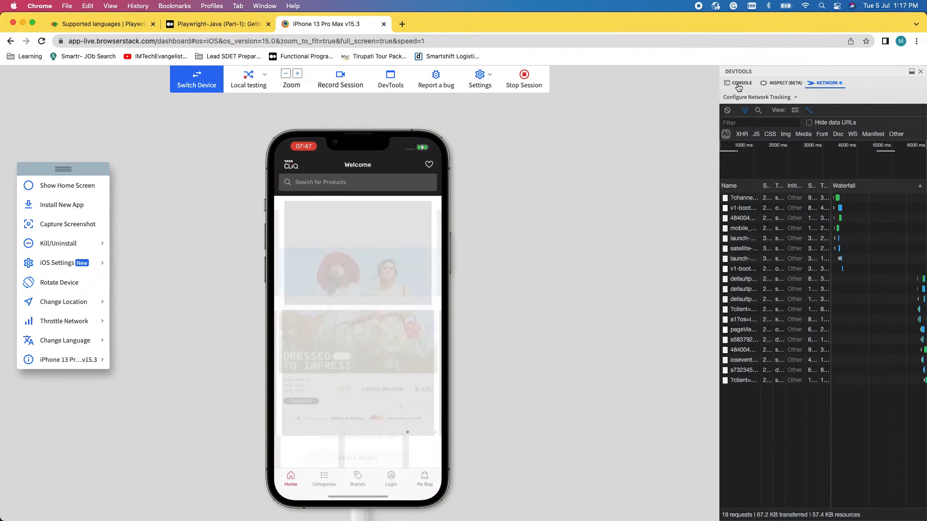
{"action": "left_click", "coordinate": [740, 82]}
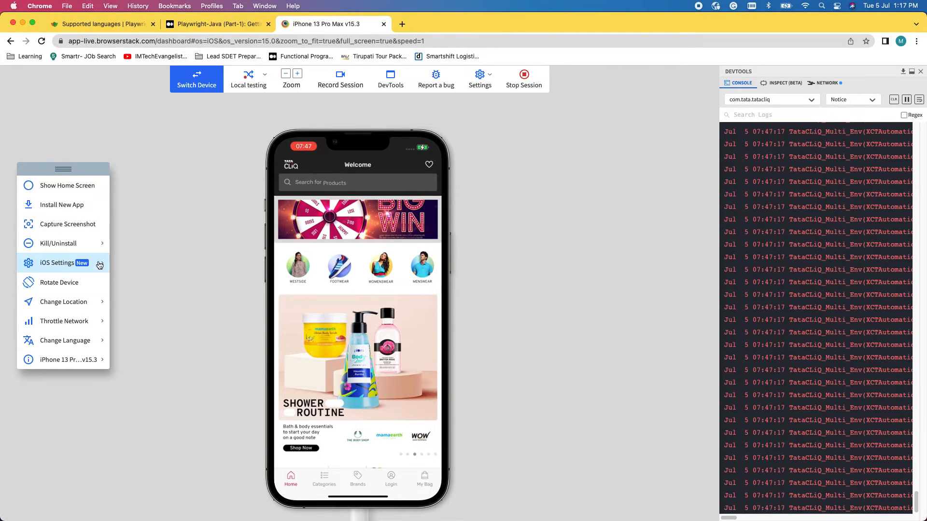
Open iOS Settings from the device toolbar and go into TataCLiQ's app settings page
{"action": "left_click", "coordinate": [57, 263]}
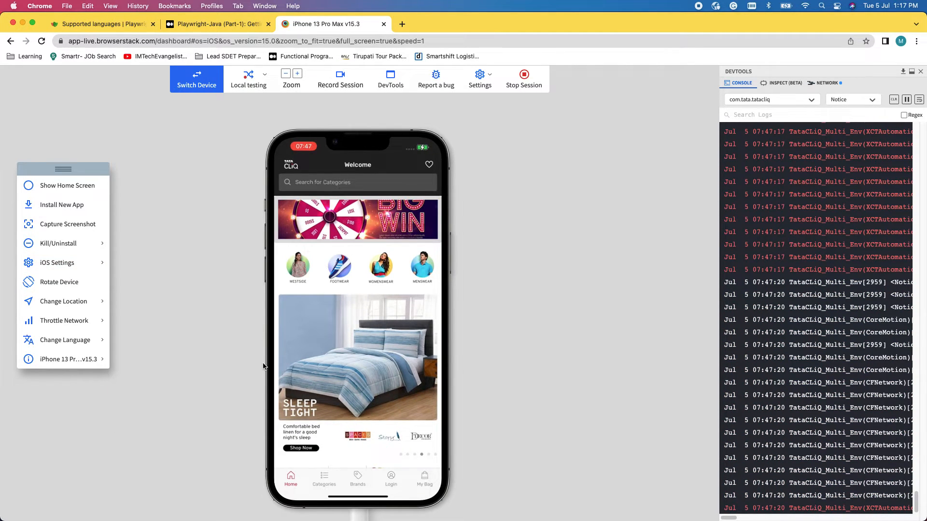
{"action": "left_click", "coordinate": [57, 262]}
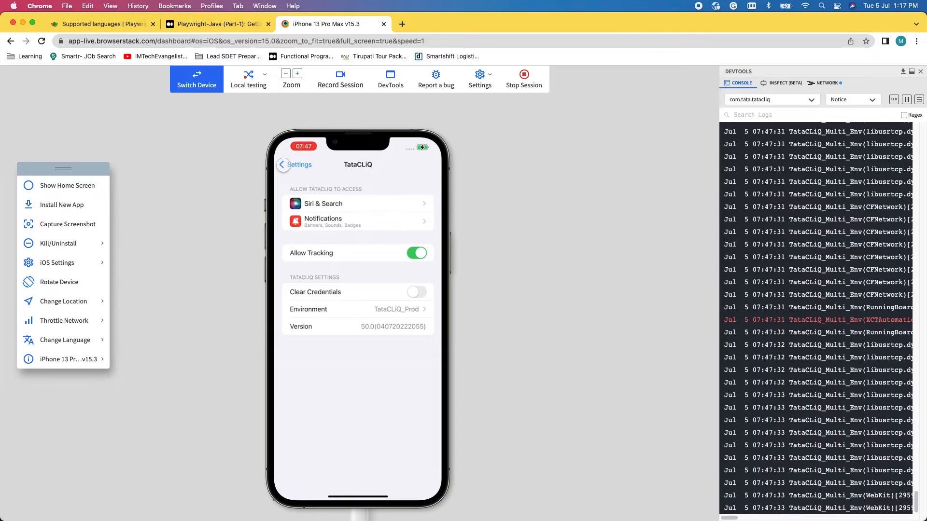
{"action": "mouse_move", "coordinate": [68, 185]}
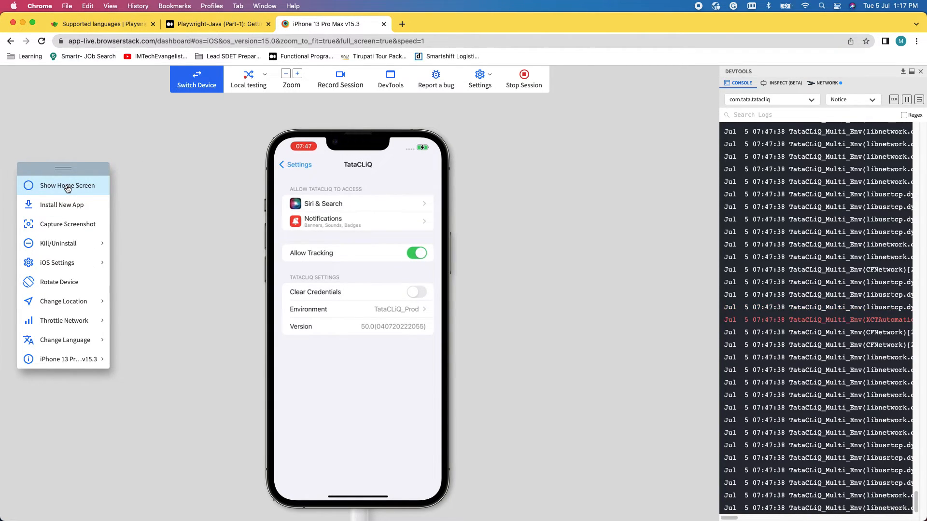
Relaunch TataCLiQ from the home screen and search it for 'shoes' to get product results
{"action": "left_click", "coordinate": [67, 186]}
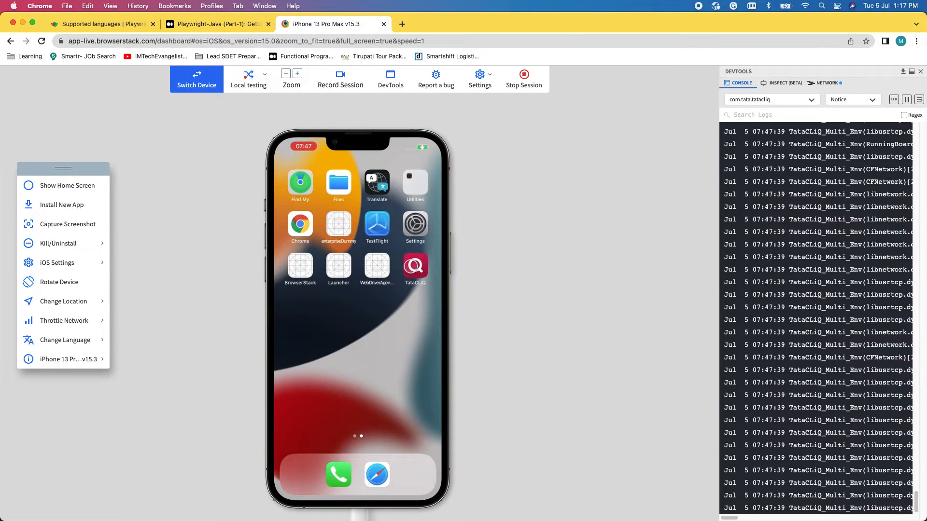
{"action": "left_click", "coordinate": [415, 265]}
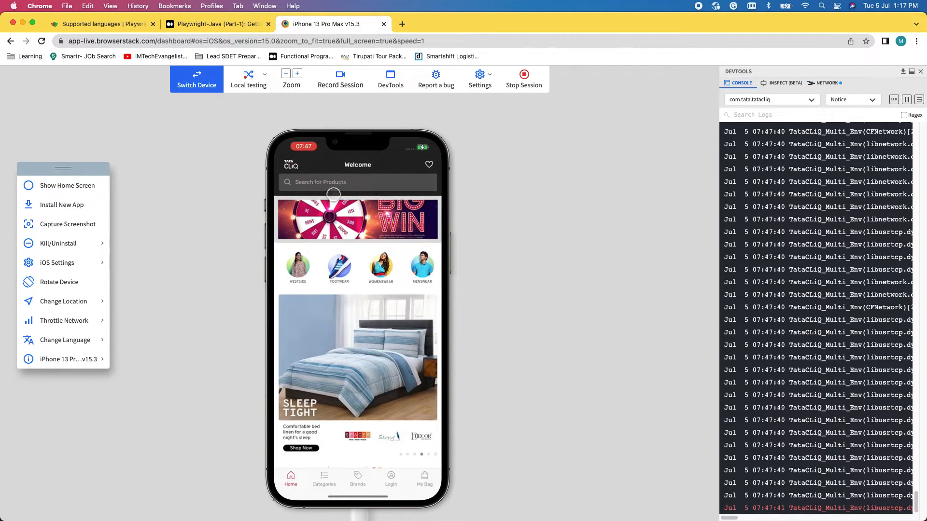
{"action": "left_click", "coordinate": [357, 182]}
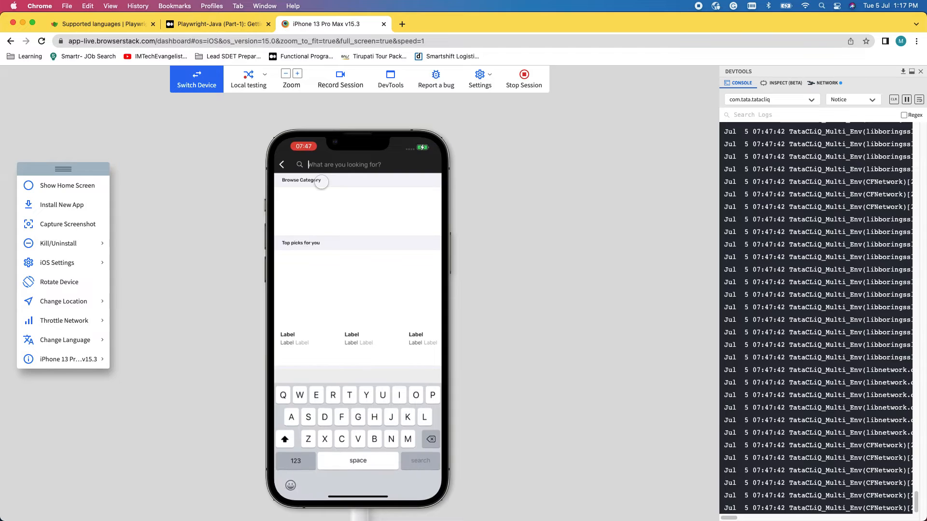
{"action": "type", "text": "shoes"}
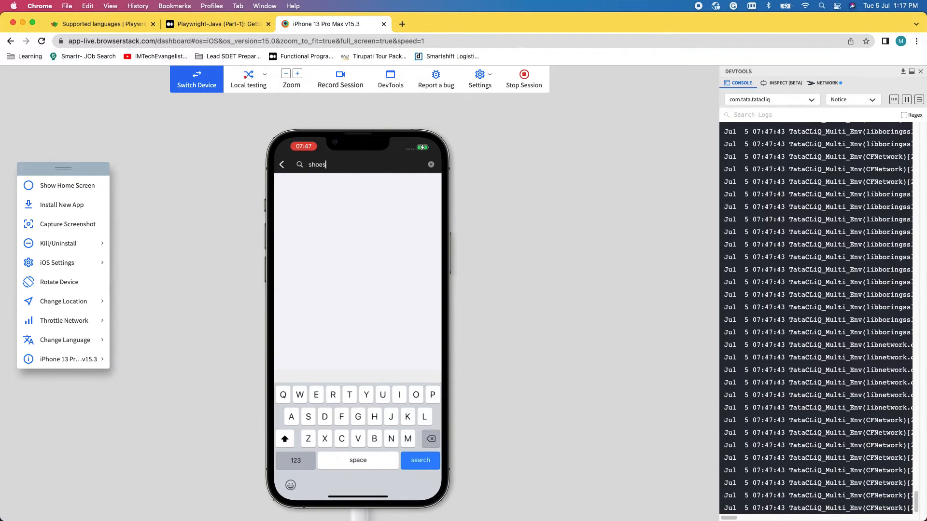
{"action": "left_click", "coordinate": [421, 461]}
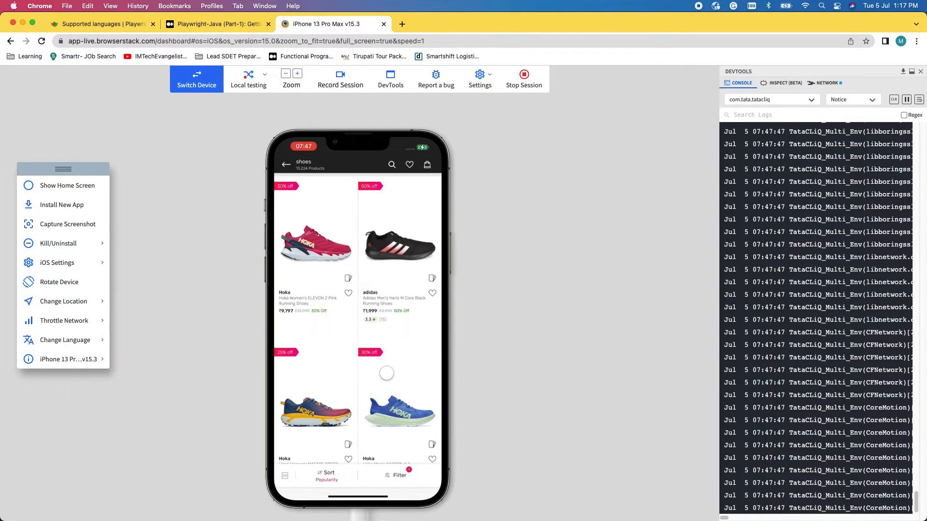
{"action": "left_click", "coordinate": [400, 408]}
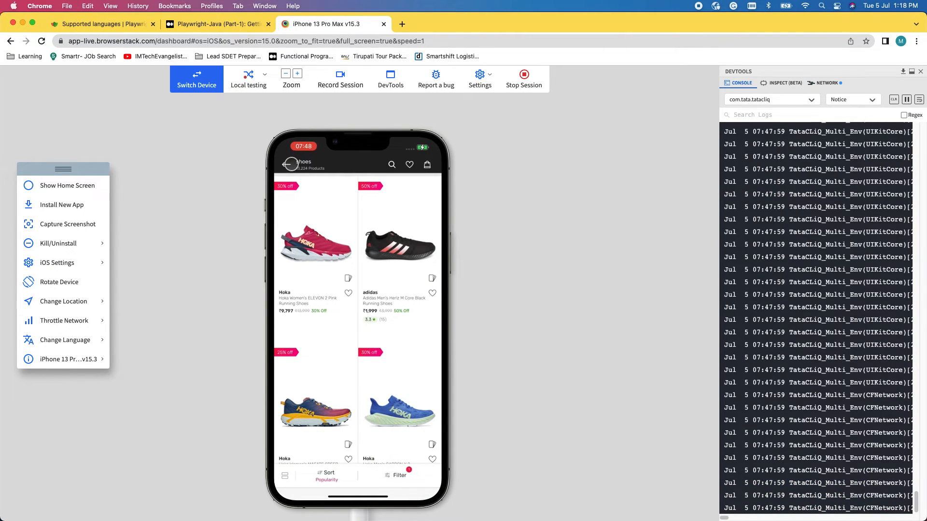
Return to the app's Welcome home page and browse down through the featured brands
{"action": "left_click", "coordinate": [391, 164]}
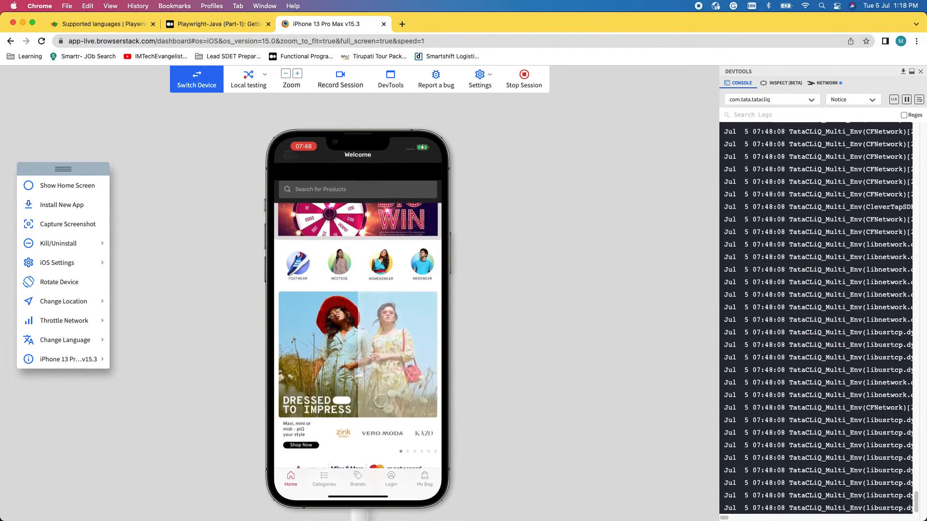
{"action": "scroll", "scroll_direction": "down", "scroll_amount": 3}
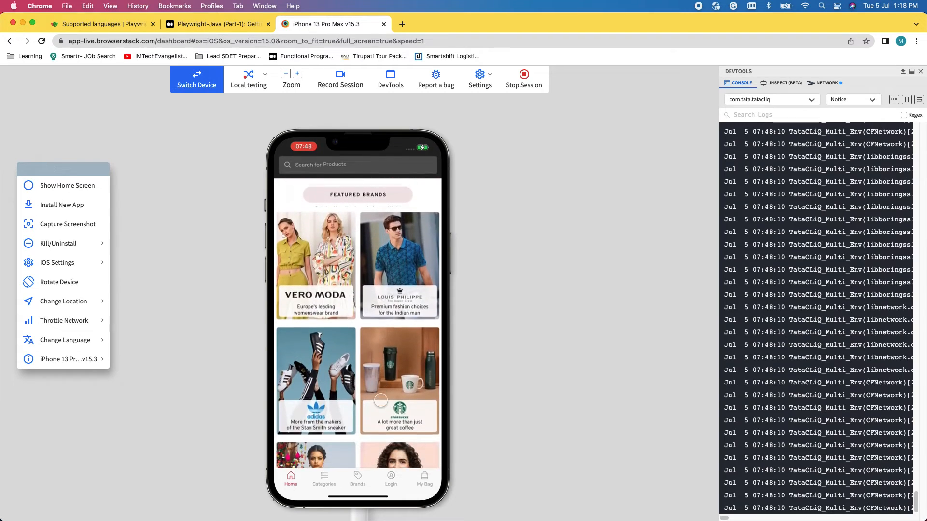
{"action": "scroll", "scroll_direction": "down", "scroll_amount": 3}
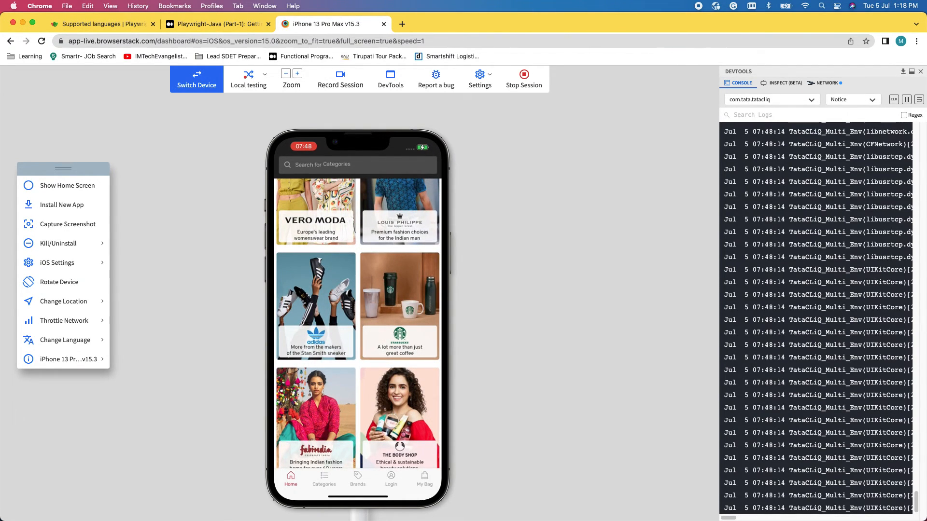
{"action": "left_click", "coordinate": [357, 479]}
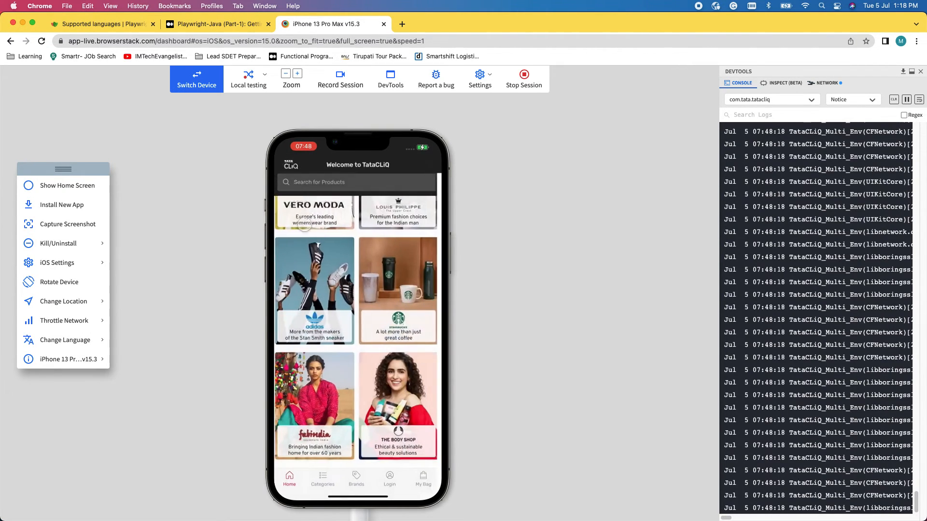
{"action": "scroll", "scroll_direction": "down", "scroll_amount": 3}
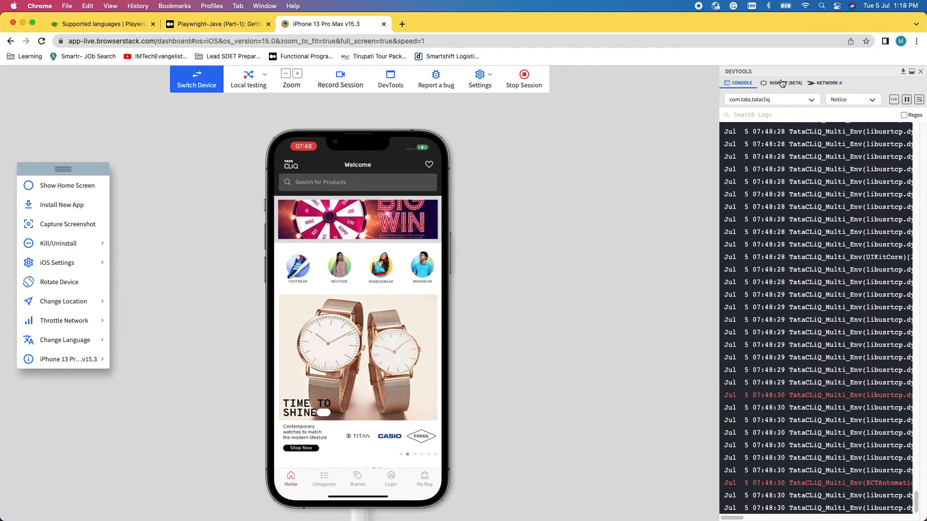
Switch DevTools to Inspect (Beta) and start UI inspector mode on the Welcome page
{"action": "left_click", "coordinate": [783, 82]}
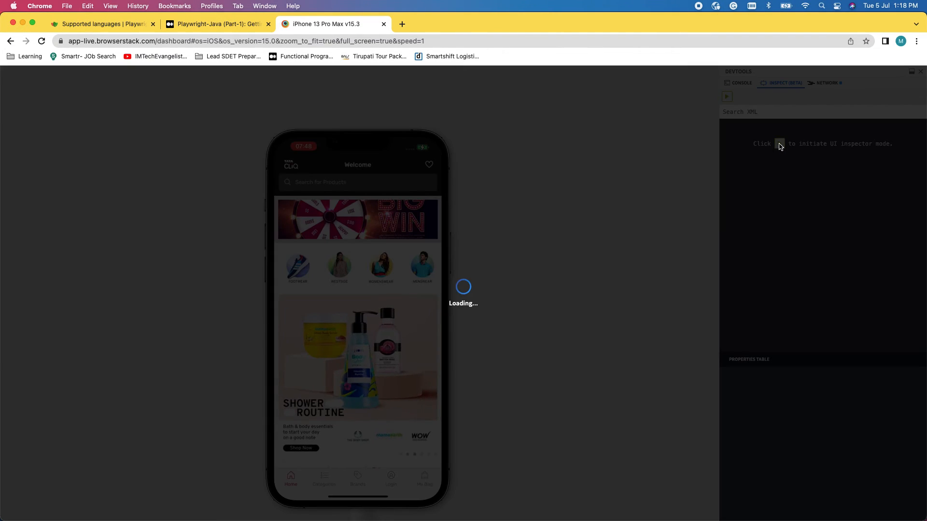
{"action": "mouse_move", "coordinate": [844, 158]}
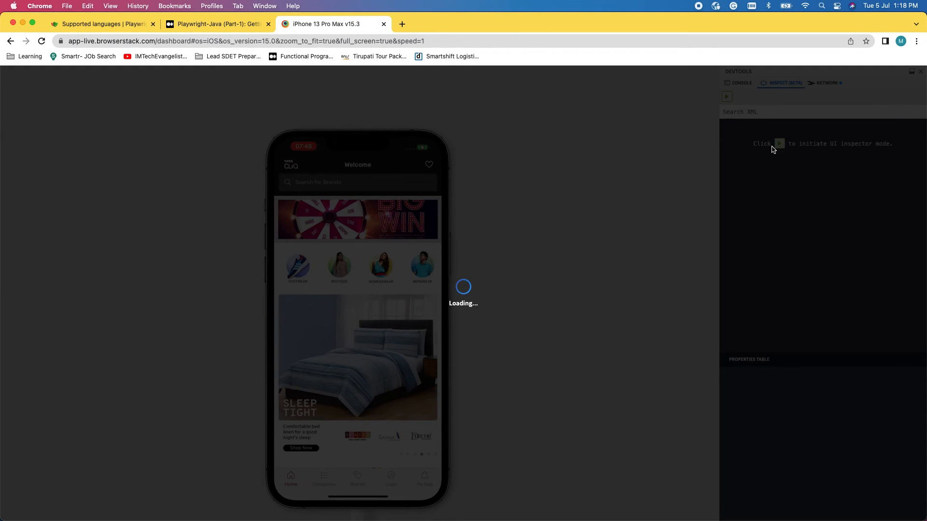
{"action": "left_click", "coordinate": [726, 96]}
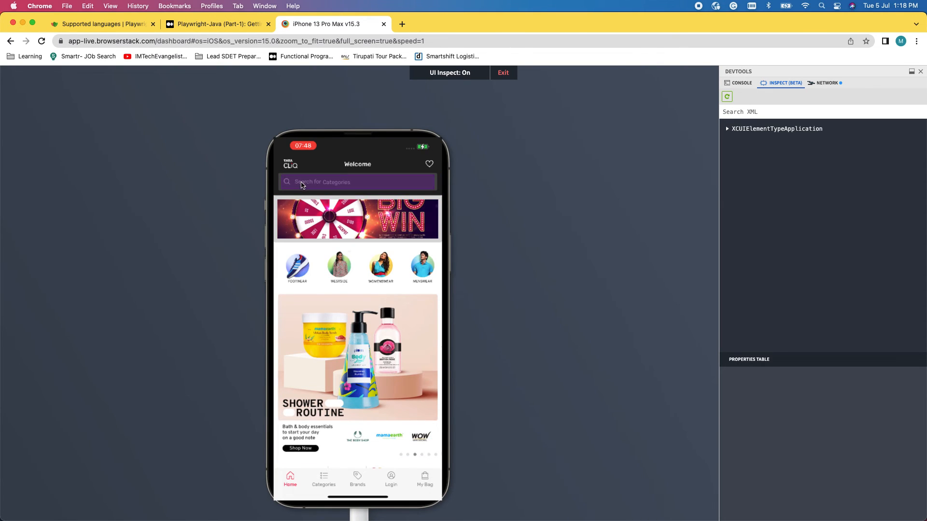
{"action": "mouse_move", "coordinate": [301, 184]}
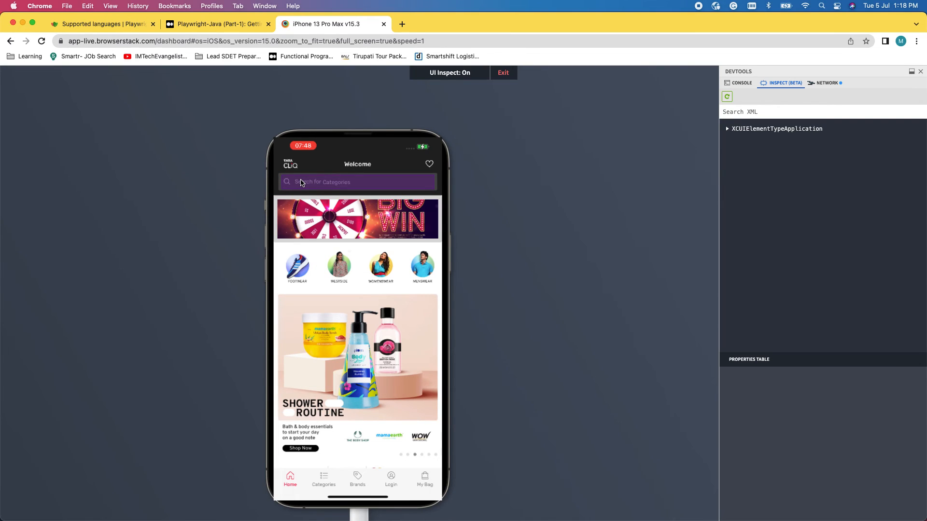
Inspect the search bar's Categories text element, then the Westside category tile
{"action": "left_click", "coordinate": [357, 182]}
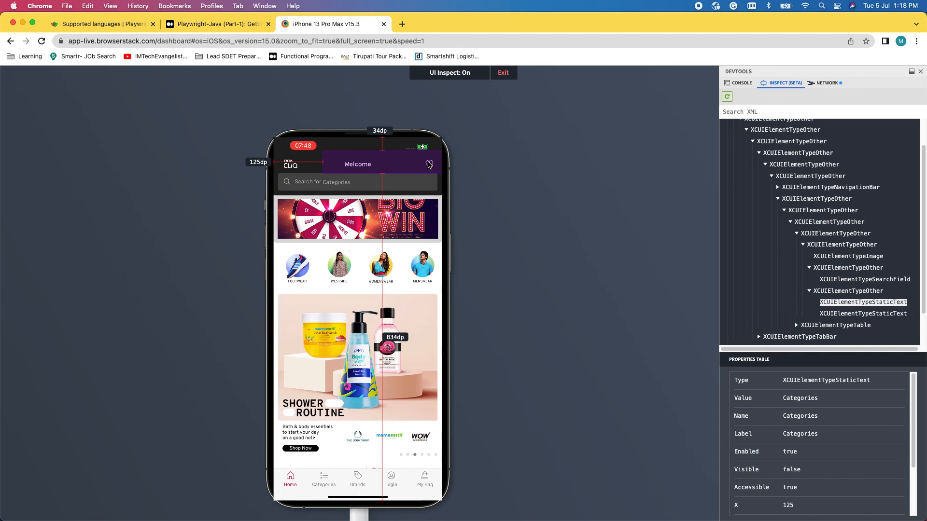
{"action": "mouse_move", "coordinate": [361, 169]}
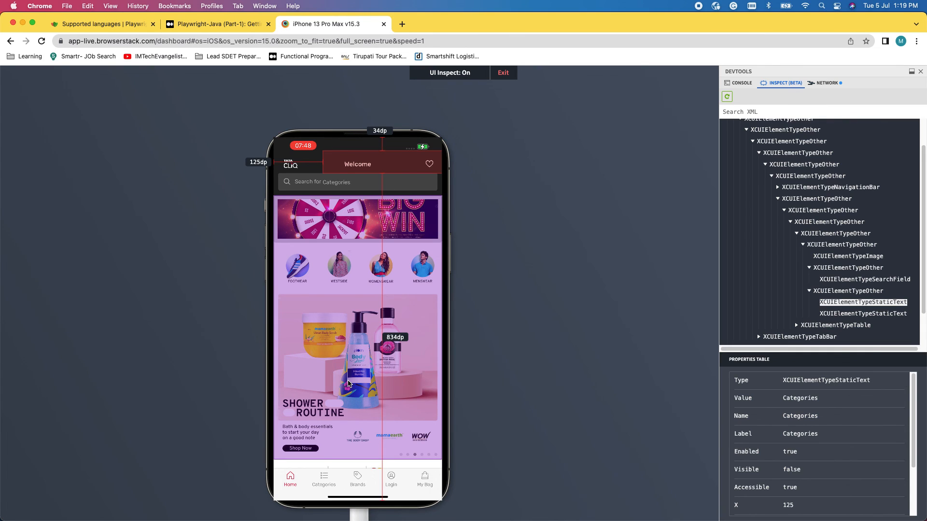
{"action": "mouse_move", "coordinate": [360, 258]}
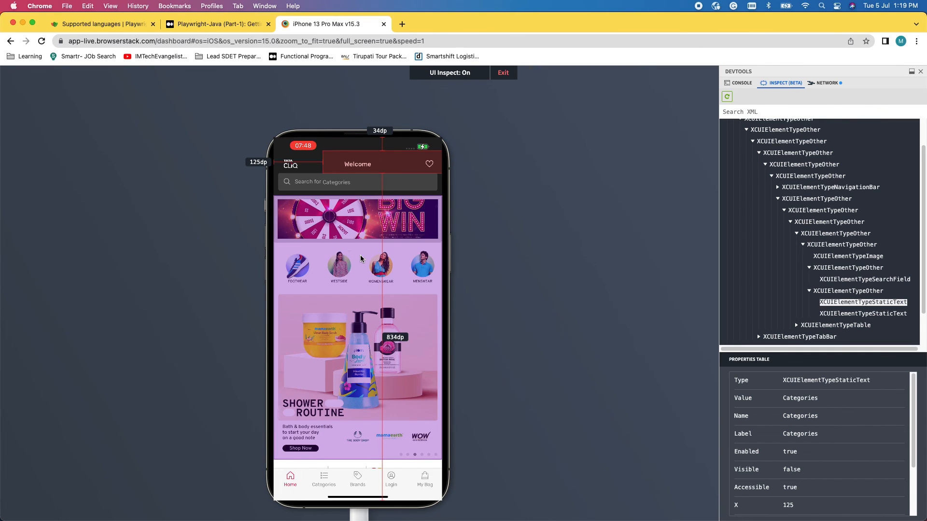
{"action": "left_click", "coordinate": [339, 267]}
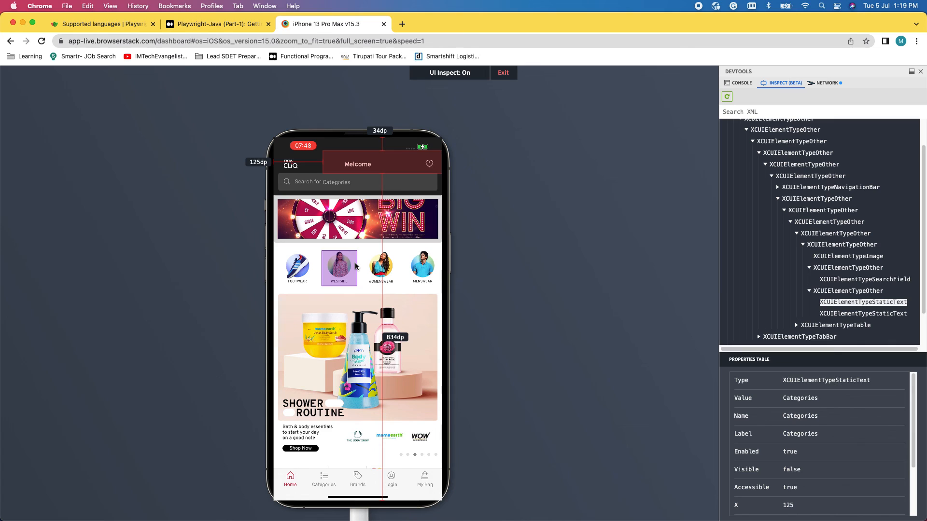